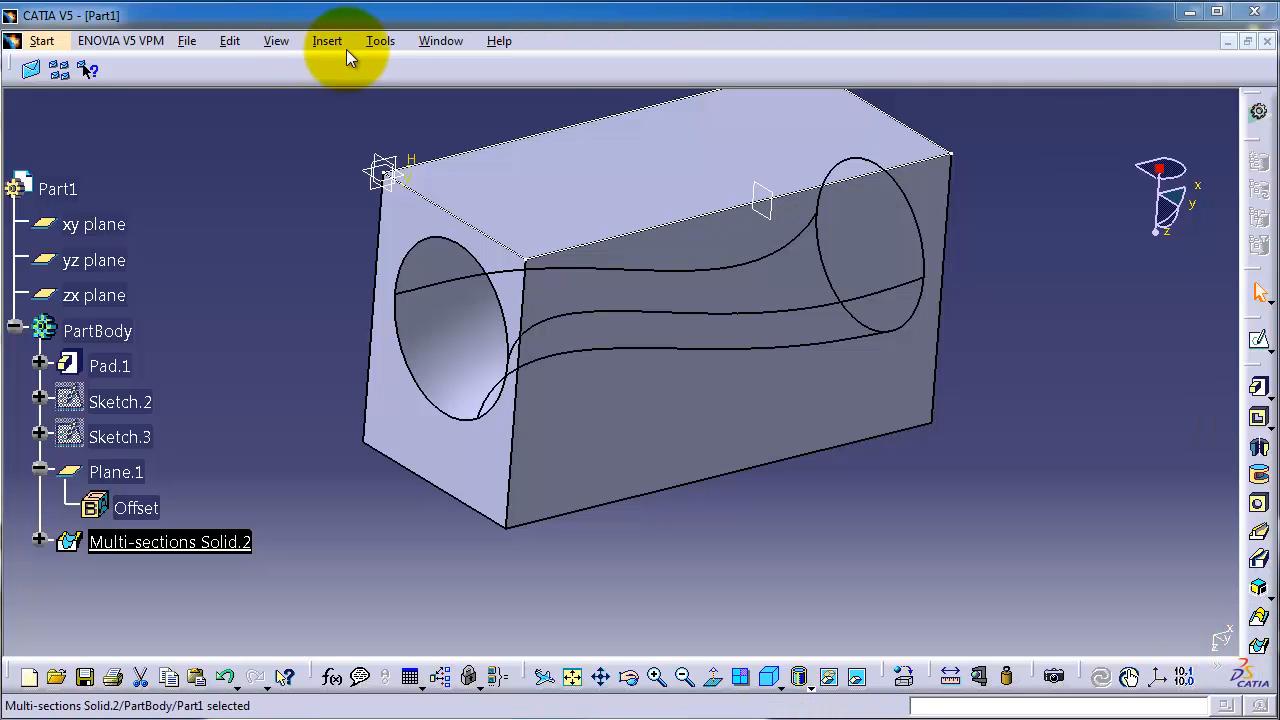
- Restore all toolbars to their default positions using Restore position in Tools > Customize
left_click(380, 40)
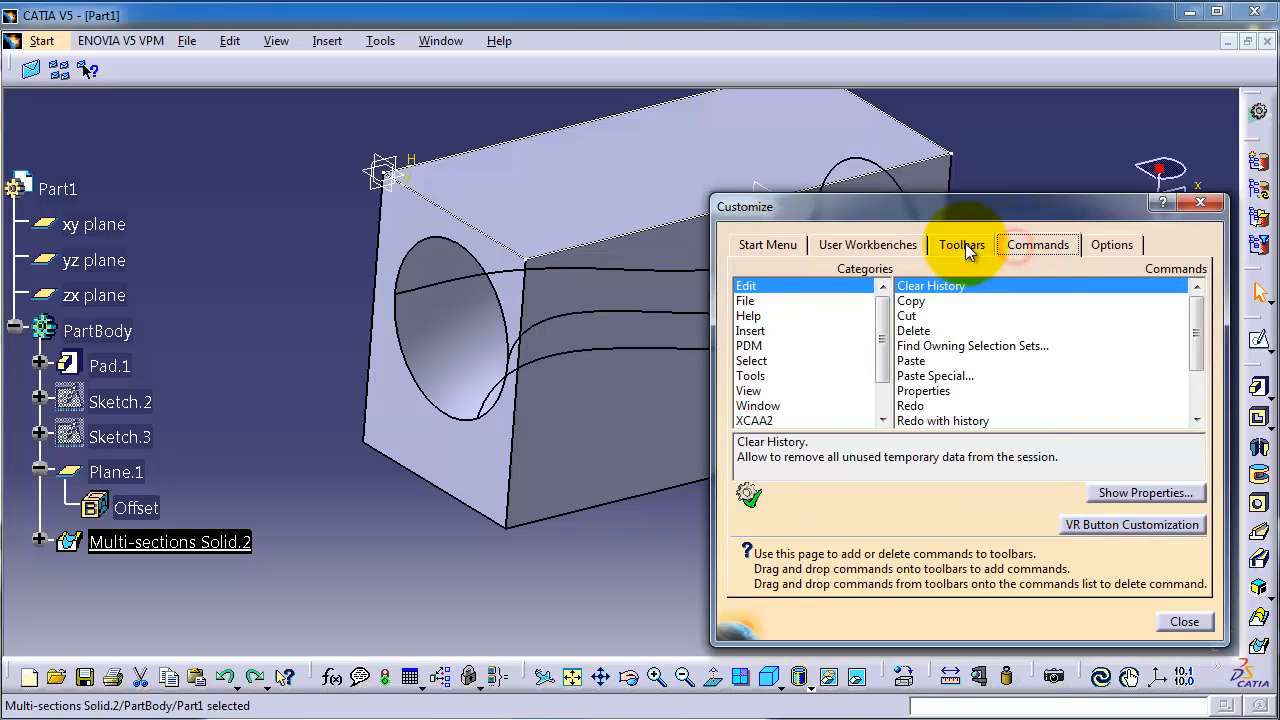
left_click(961, 245)
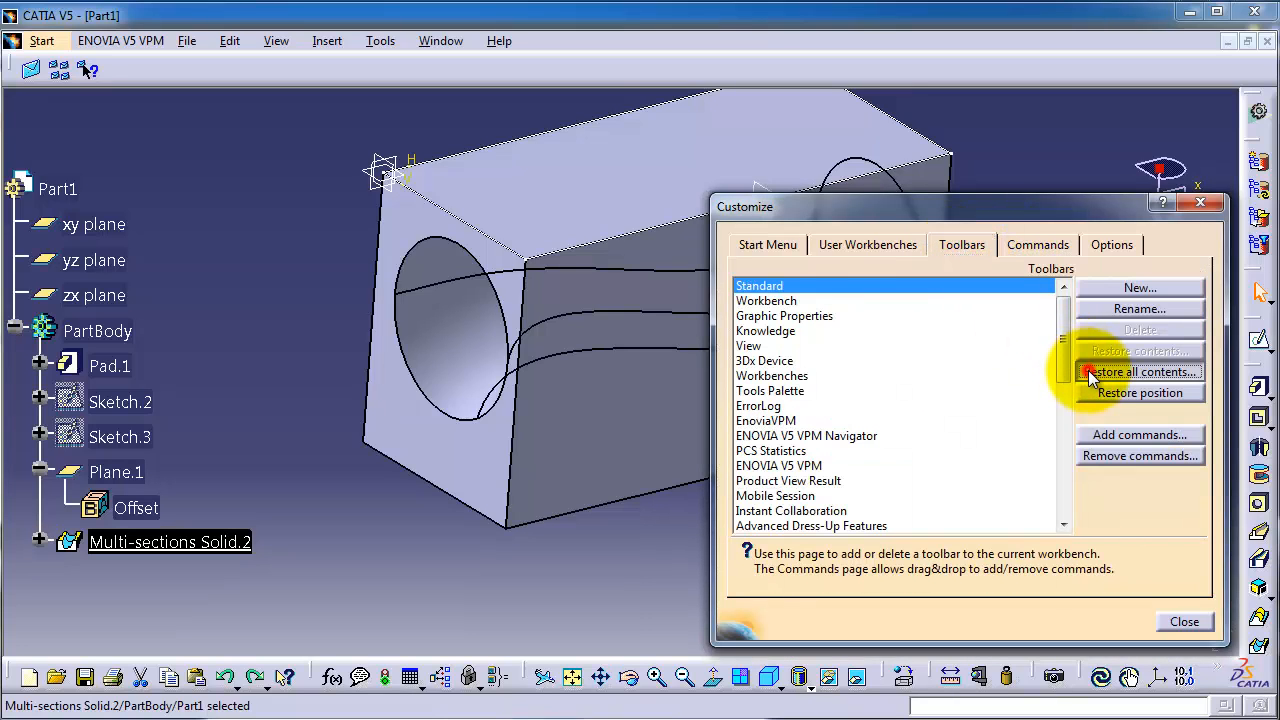
left_click(1140, 371)
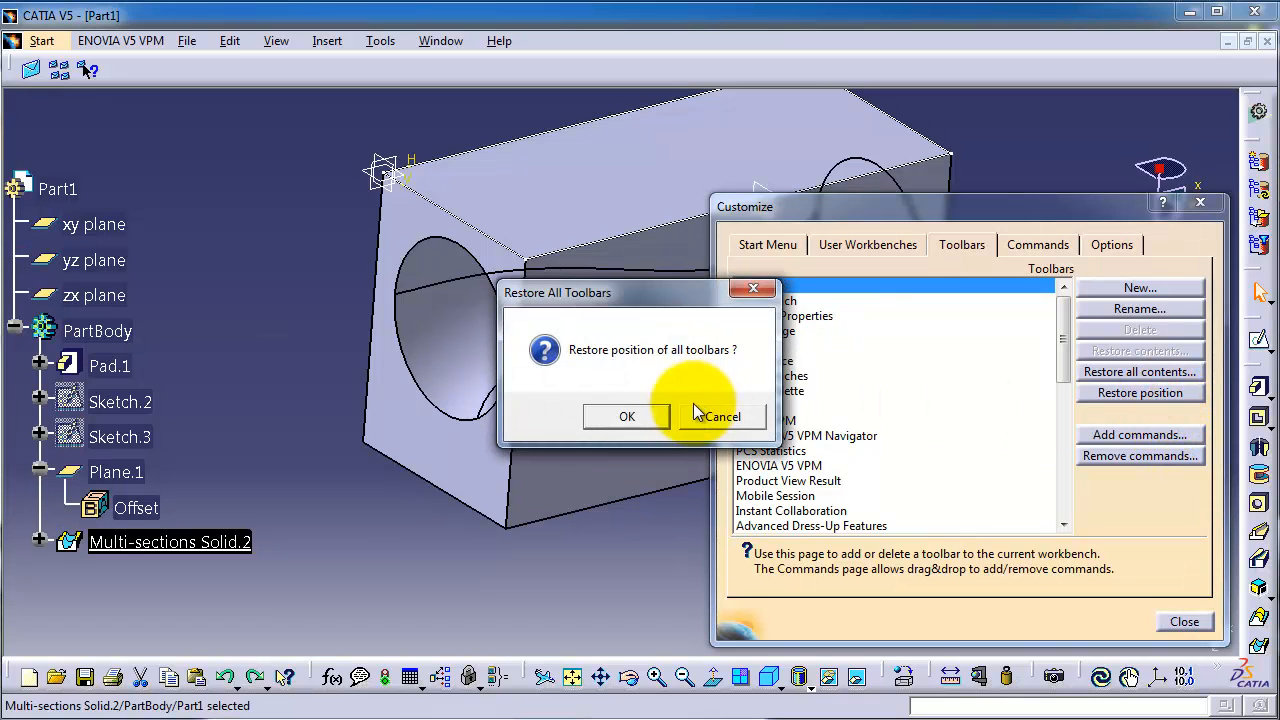
left_click(626, 416)
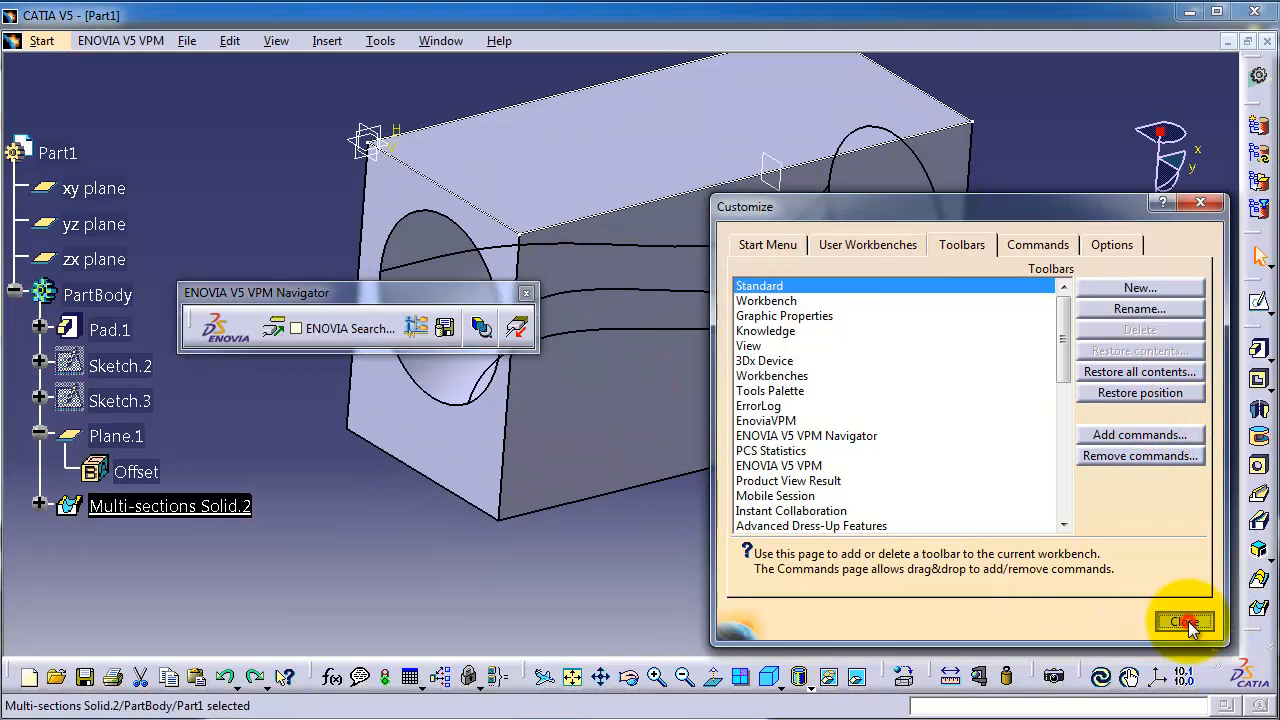
left_click(1185, 621)
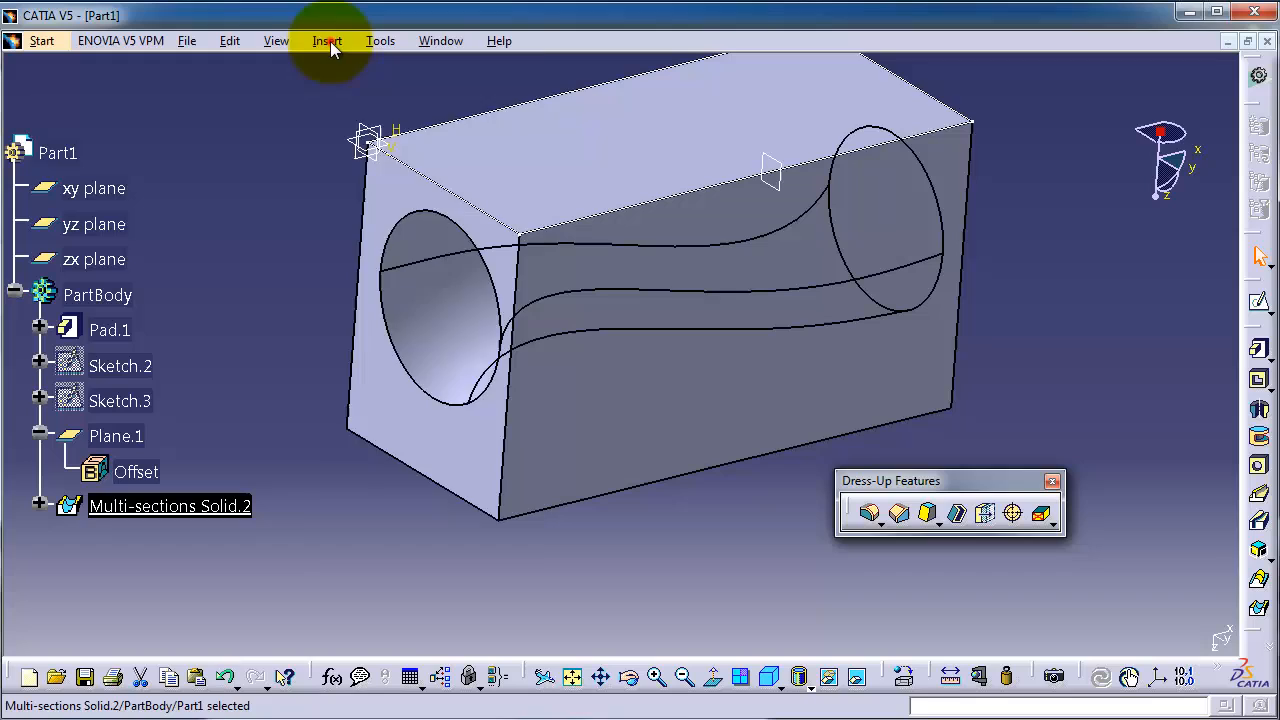
- Start an edge fillet from Insert > Dress-Up Features and move the Dress-Up Features toolbar aside
left_click(326, 40)
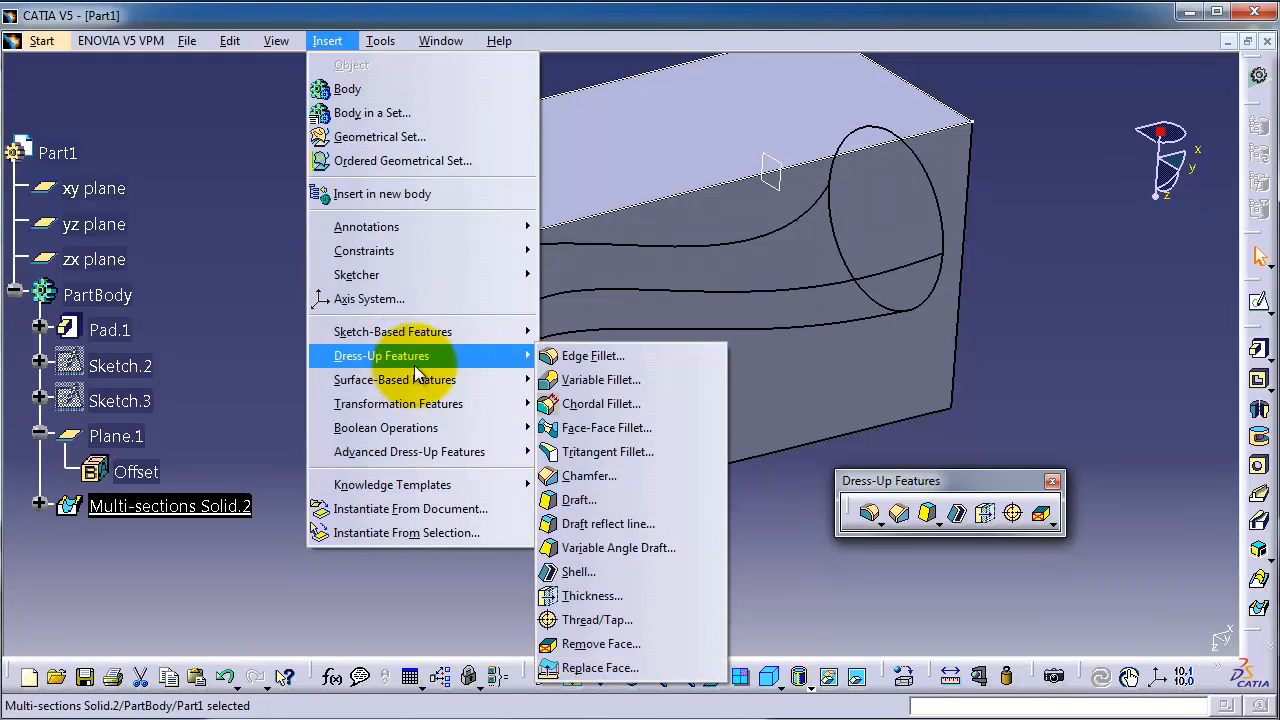
left_click(1098, 380)
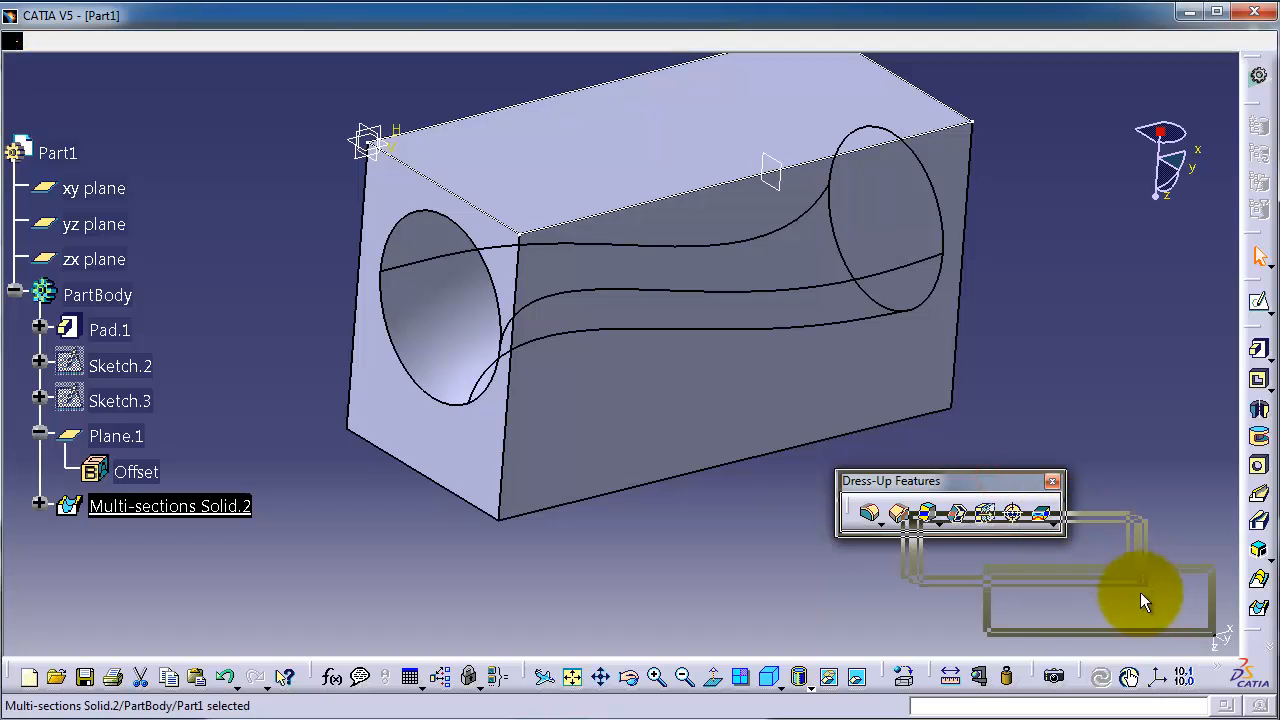
left_click_drag(1145, 600, 890, 528)
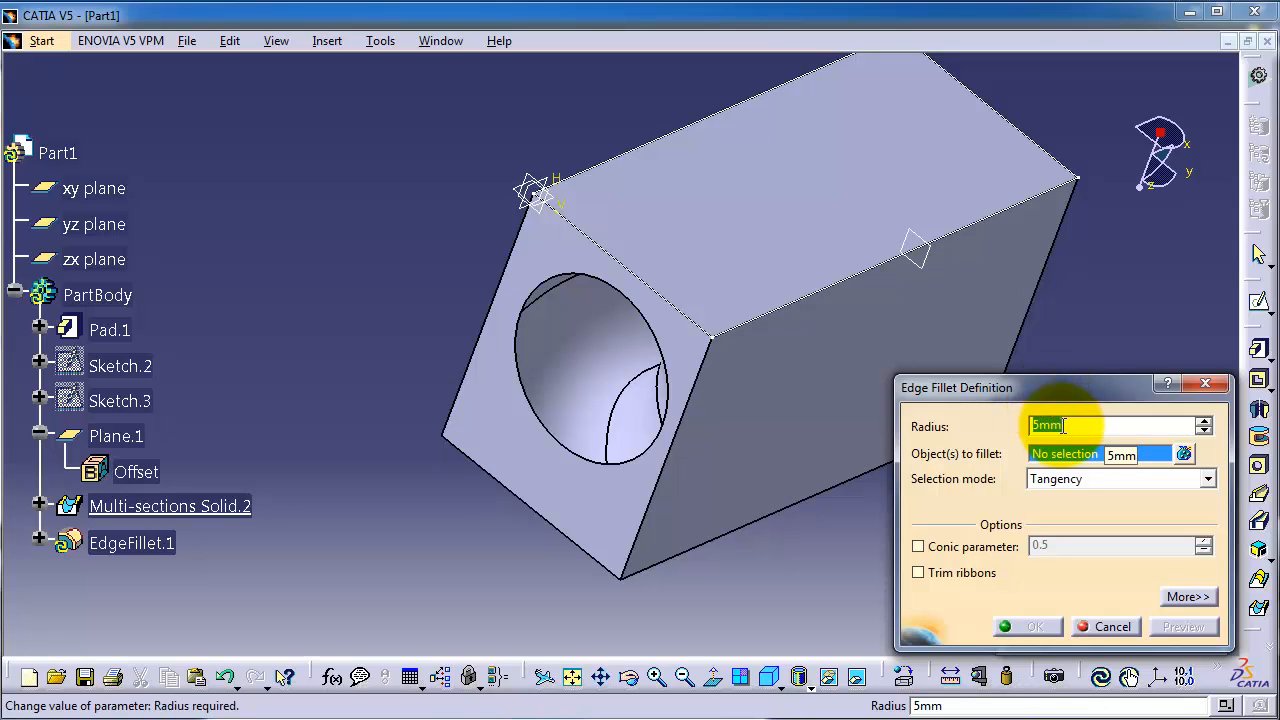
type("10")
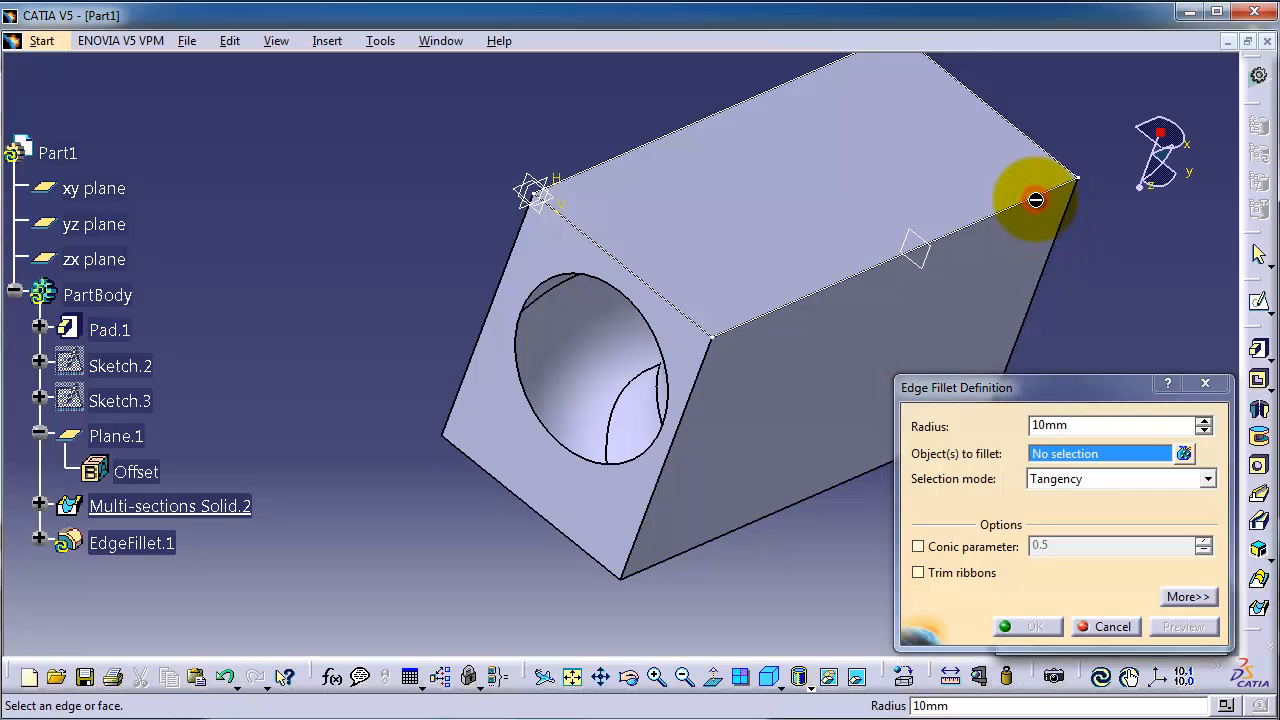
mouse_move(940, 335)
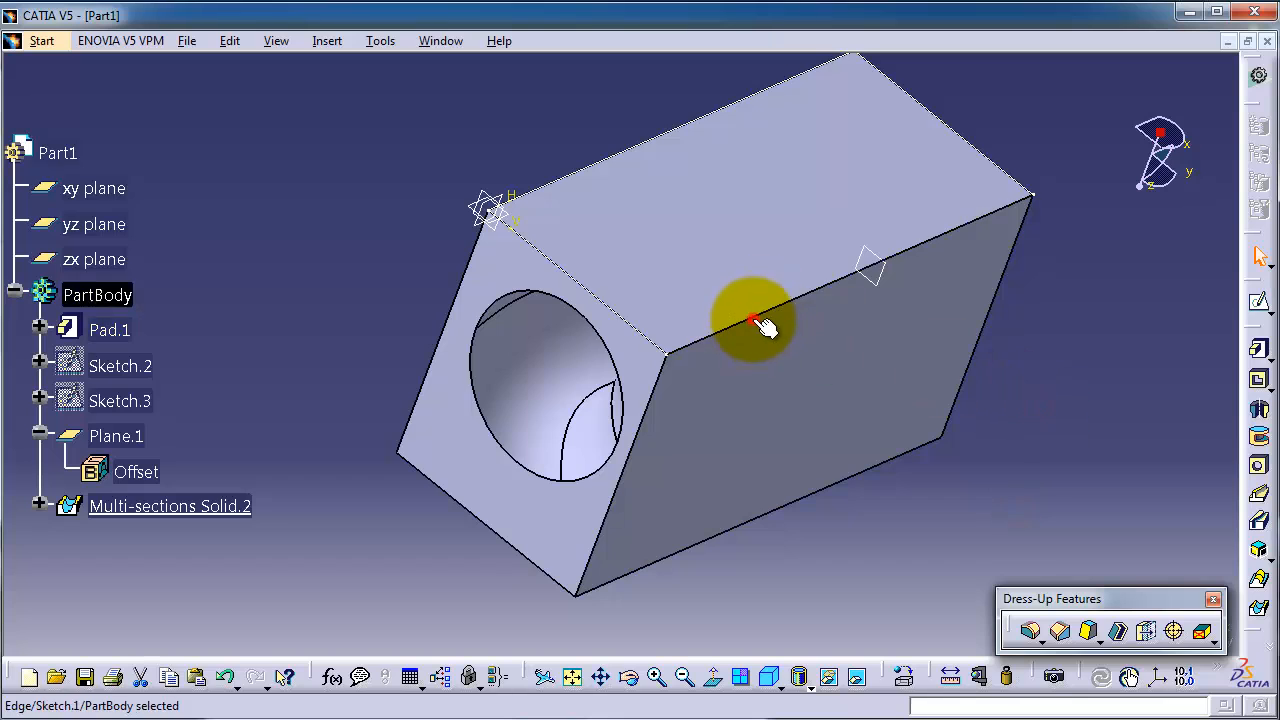
- Start a new edge fillet on the block's top edge, then cancel it
left_click(1030, 631)
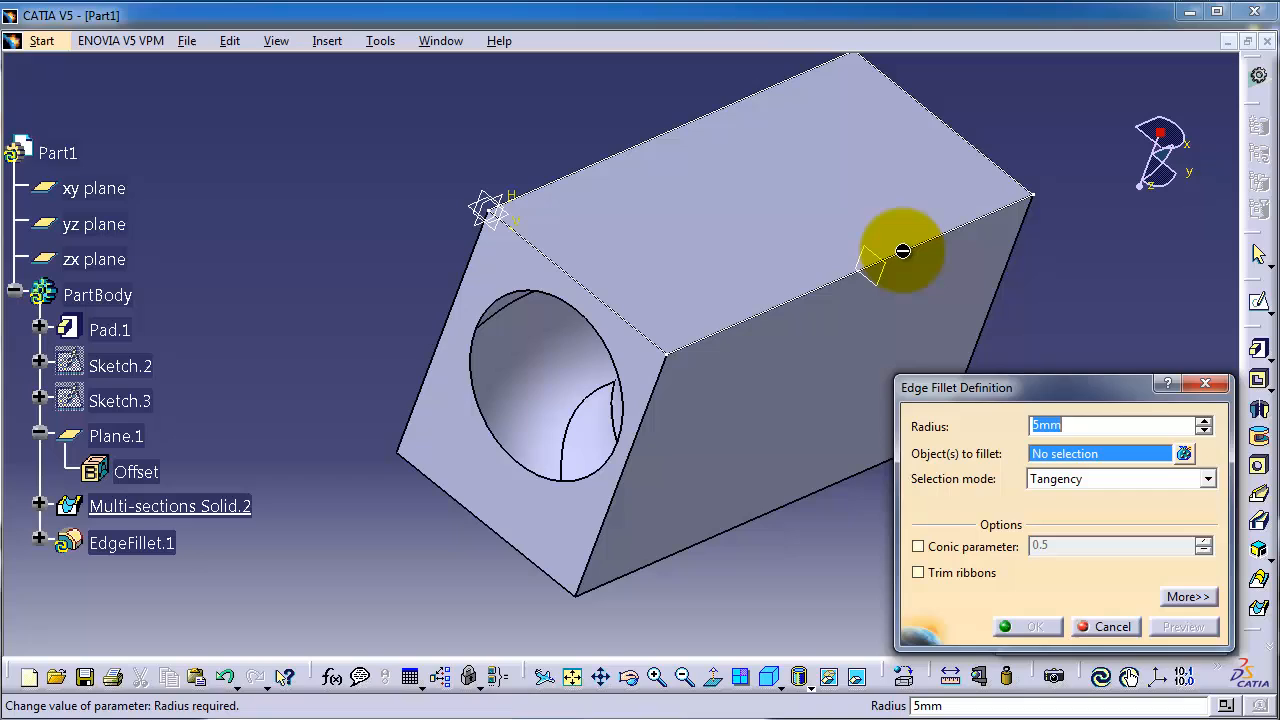
mouse_move(670, 385)
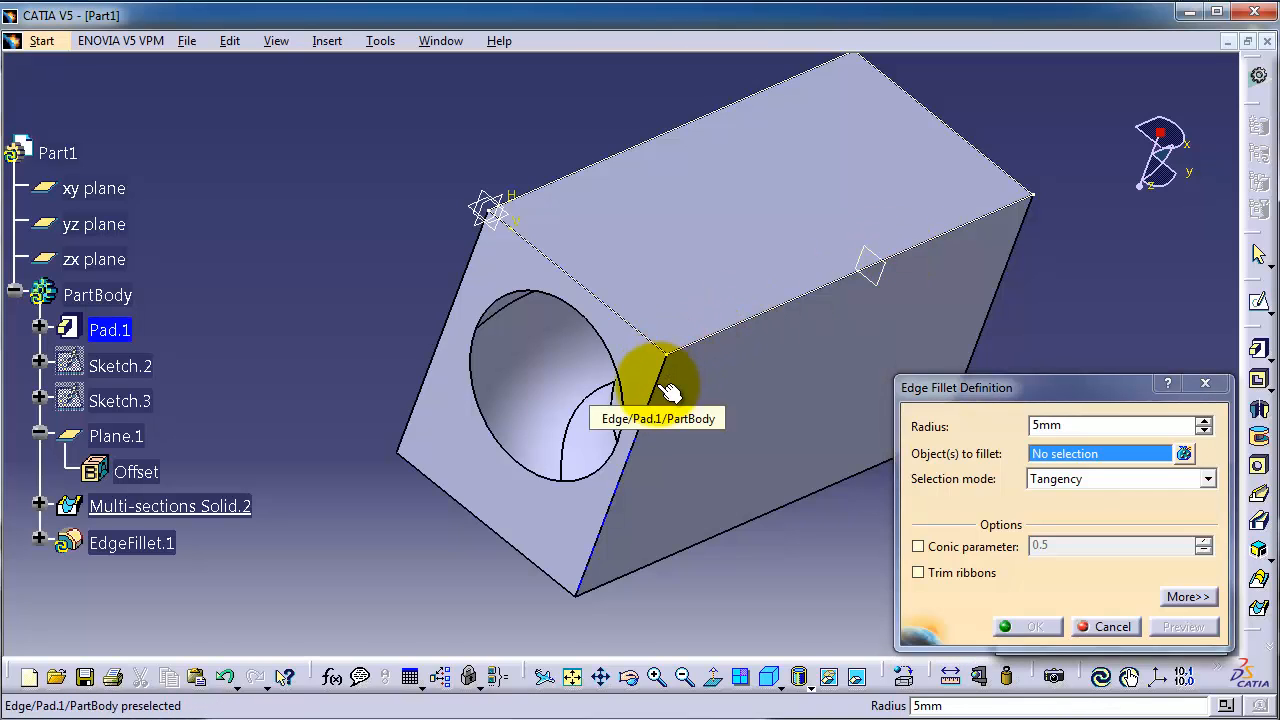
left_click(790, 265)
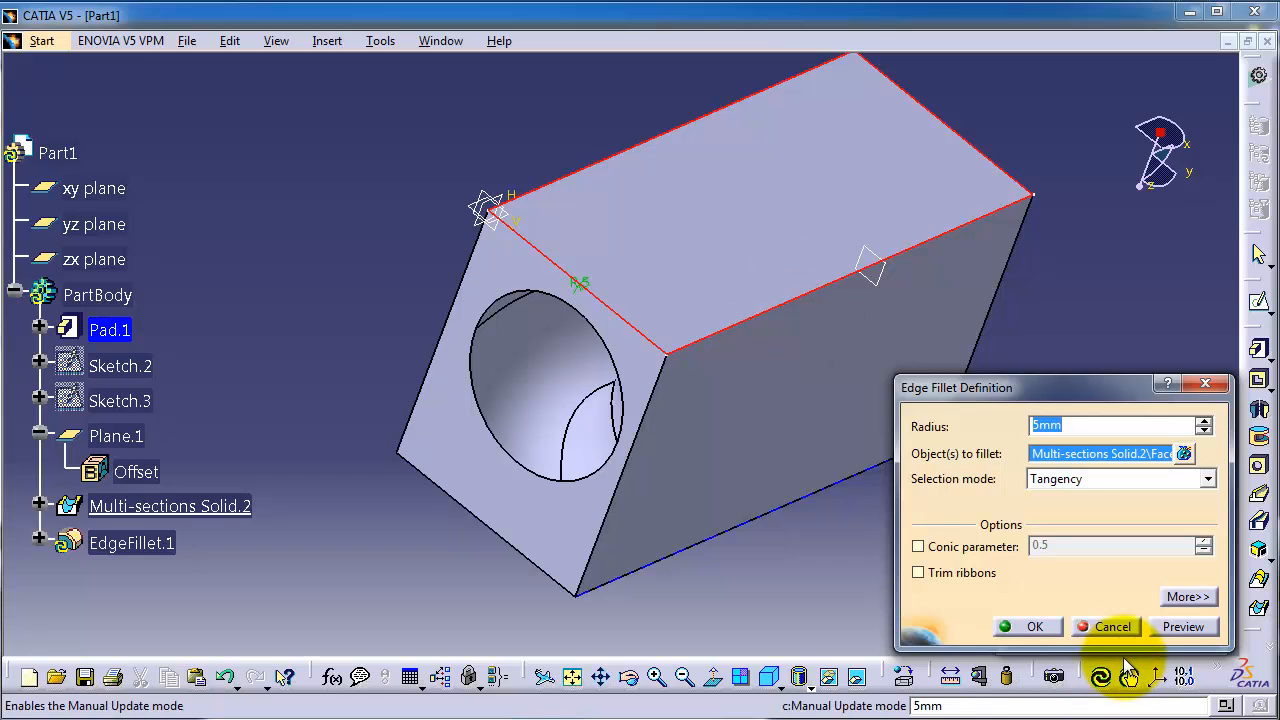
left_click(1111, 626)
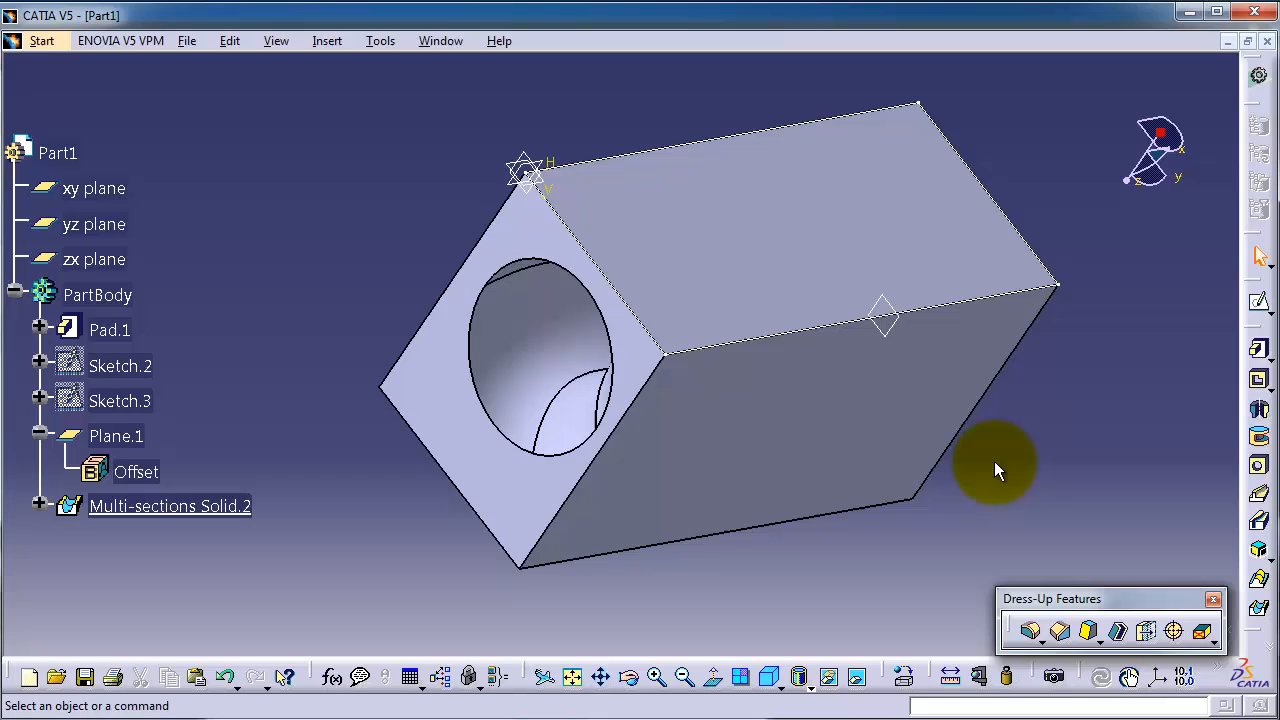
mouse_move(705, 340)
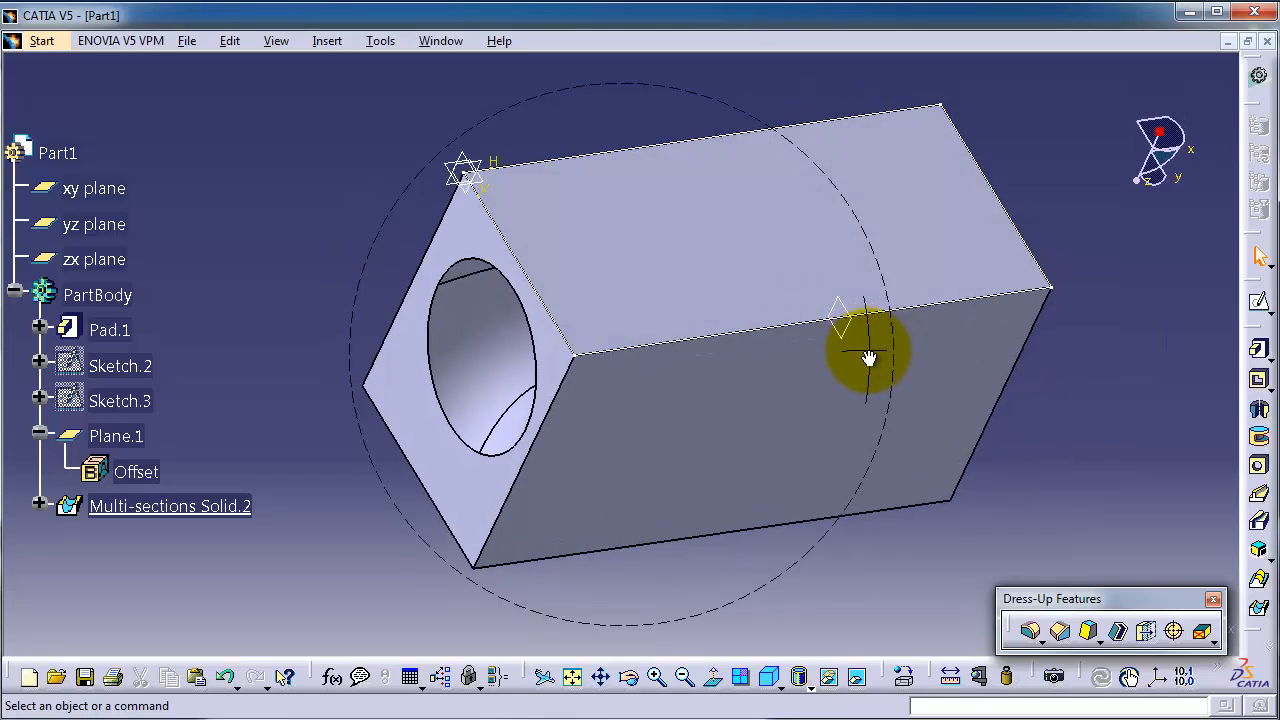
mouse_move(870, 358)
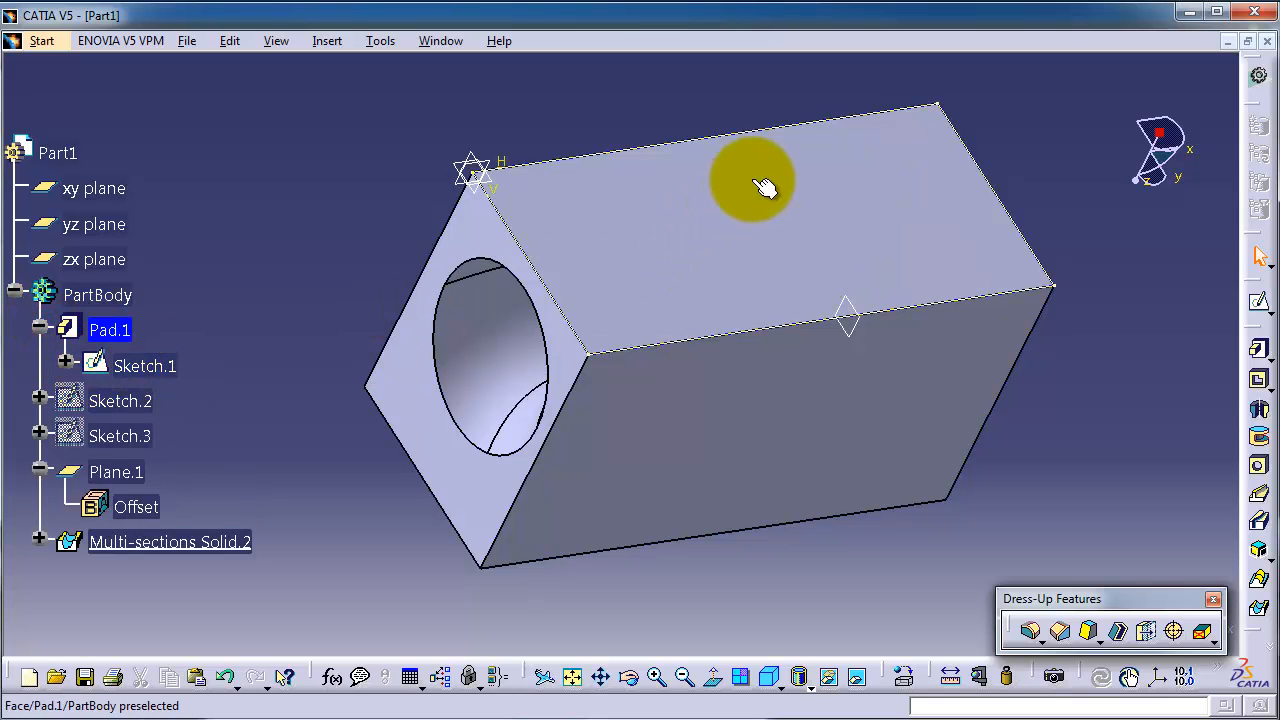
- Fillet the long edge between the block's top and side faces with a 10 mm radius
right_click(145, 365)
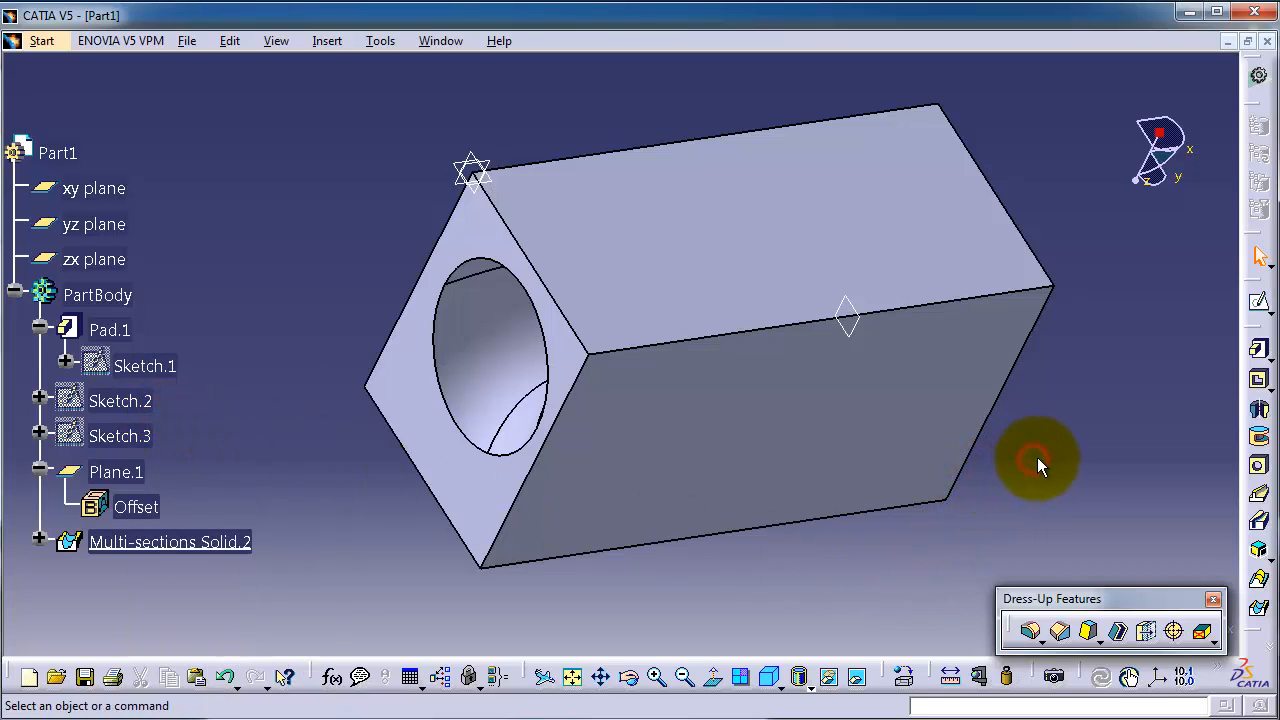
mouse_move(953, 302)
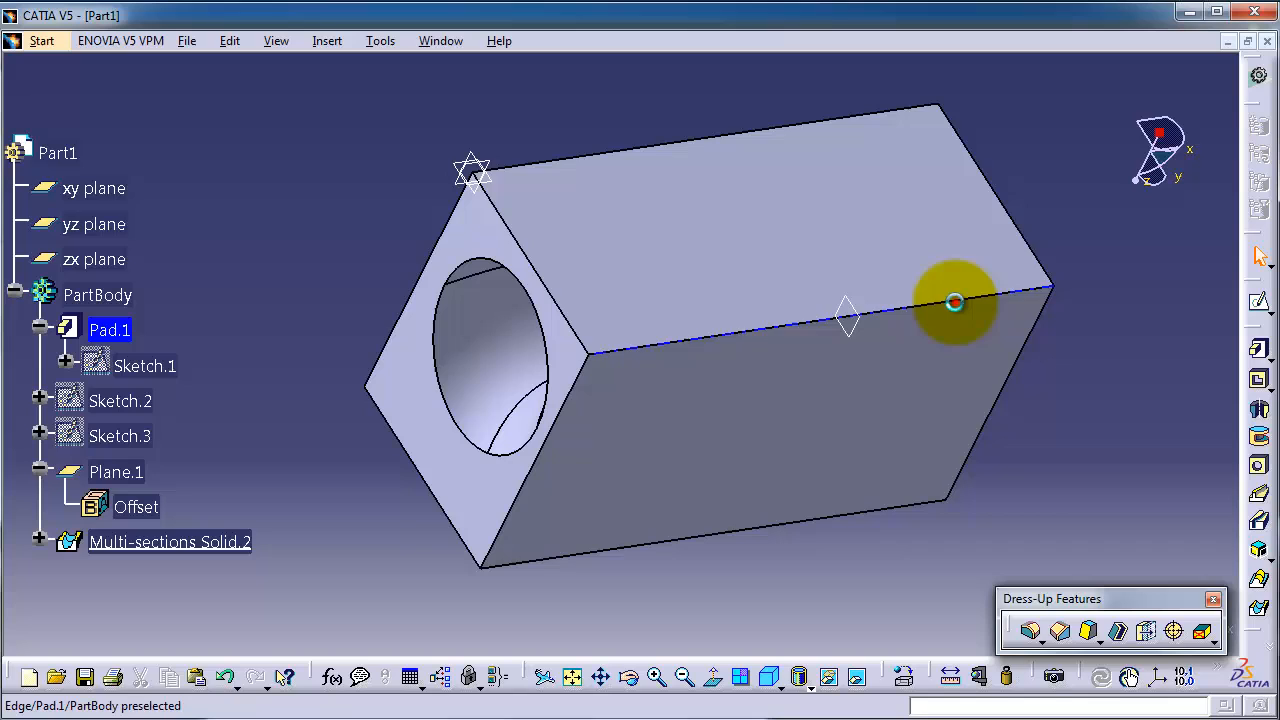
left_click(1030, 631)
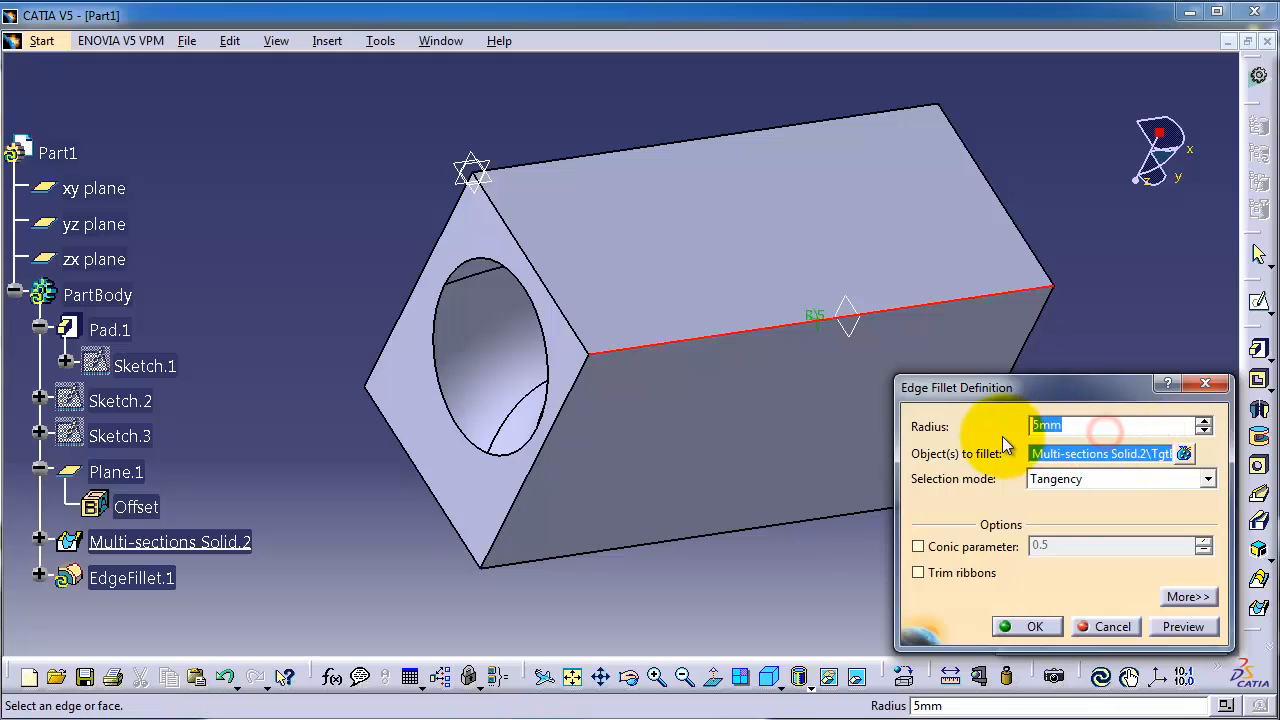
type("100")
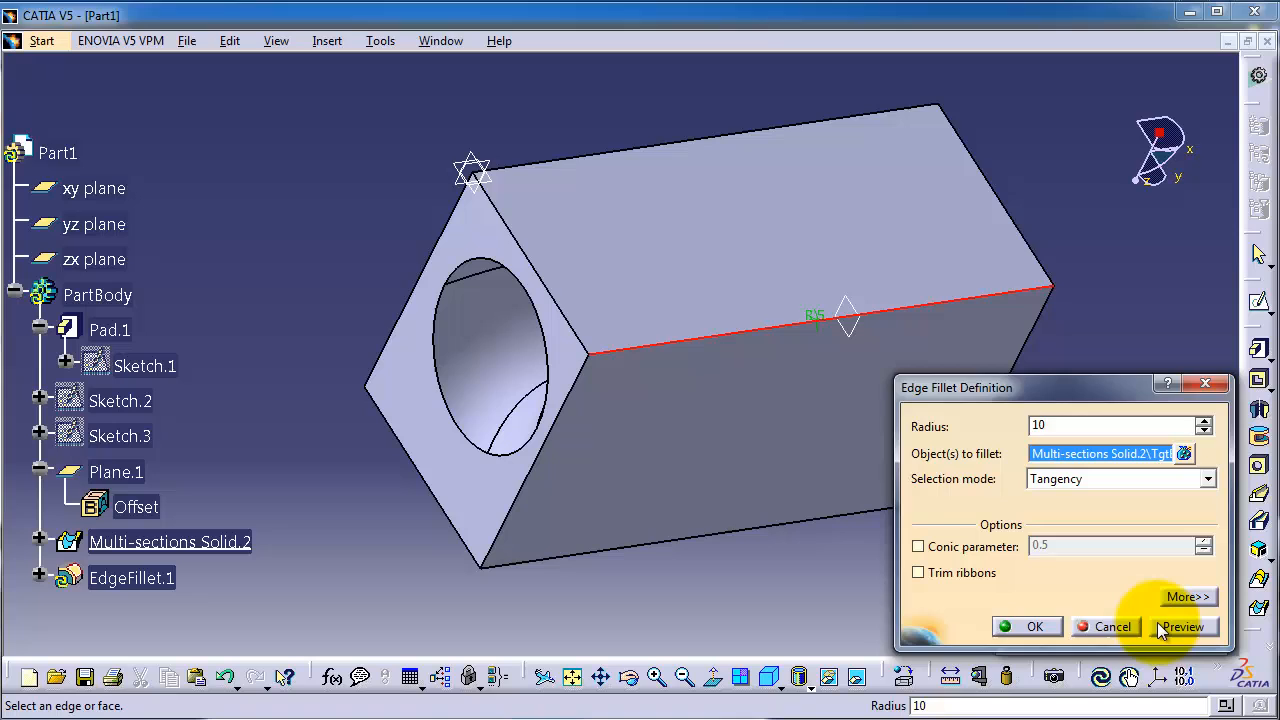
left_click(1183, 626)
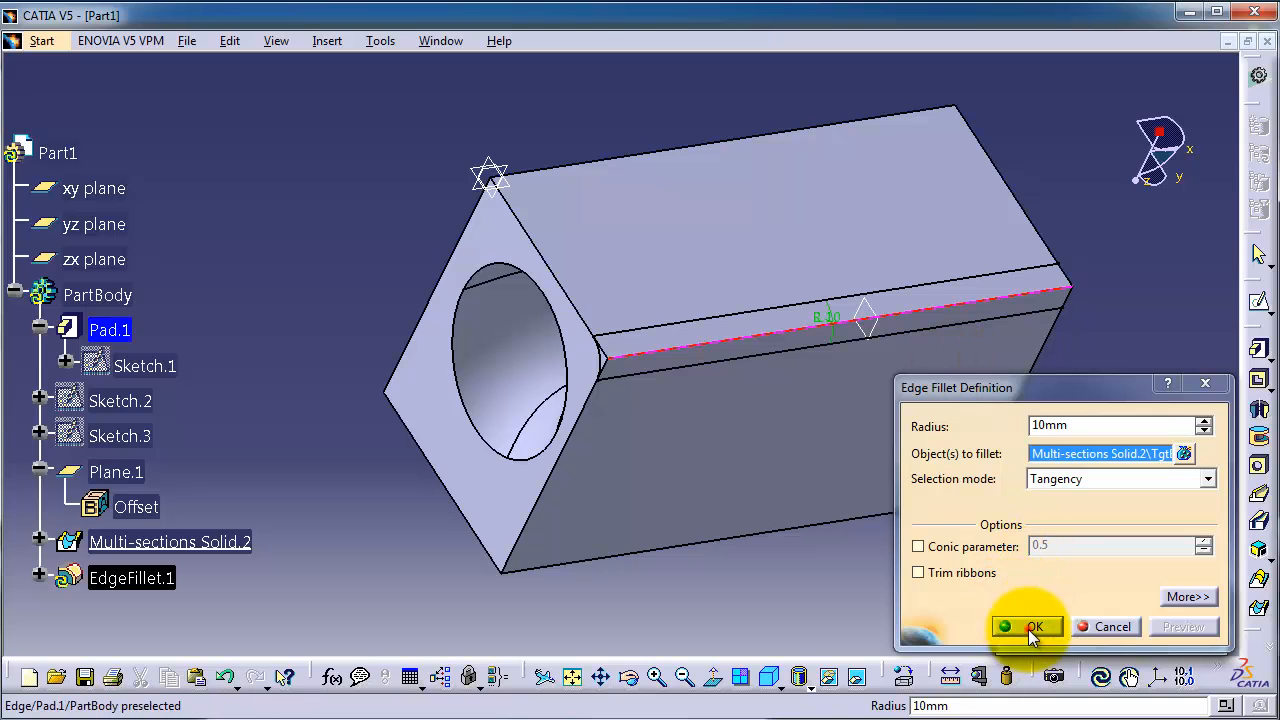
left_click(1031, 626)
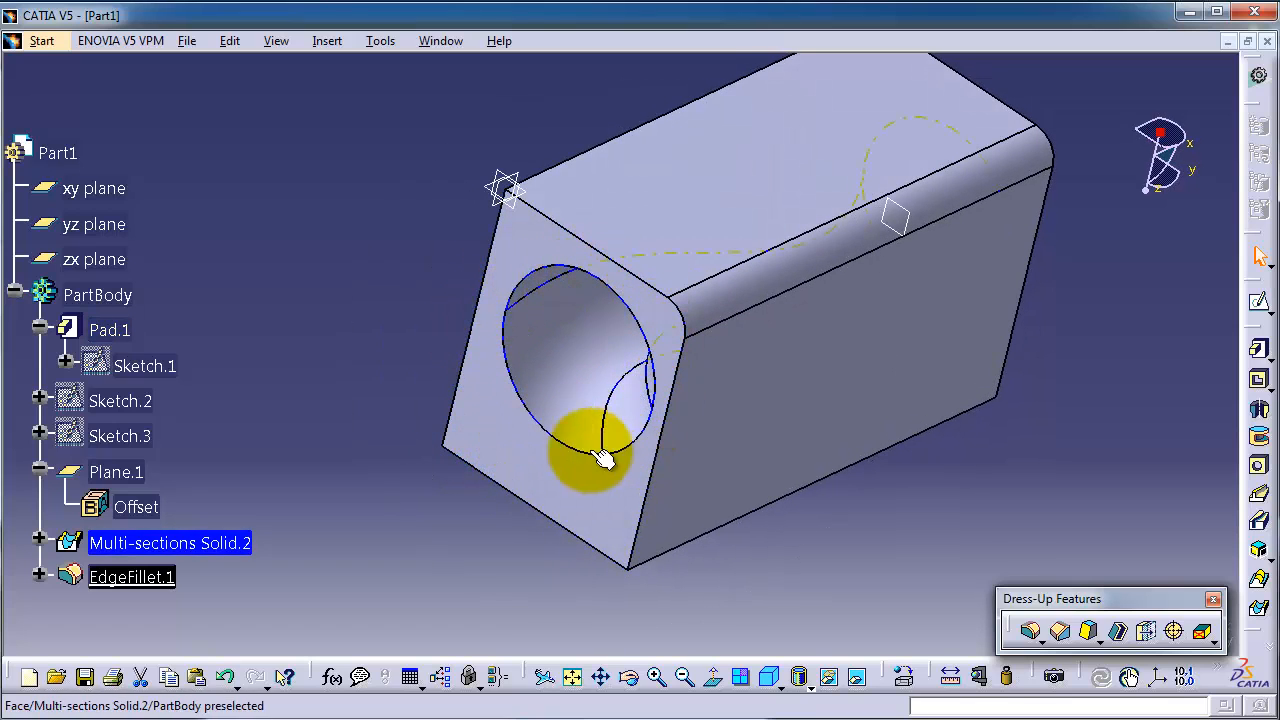
- Apply a 2 mm edge fillet to the through-hole's circular edge
left_click(560, 445)
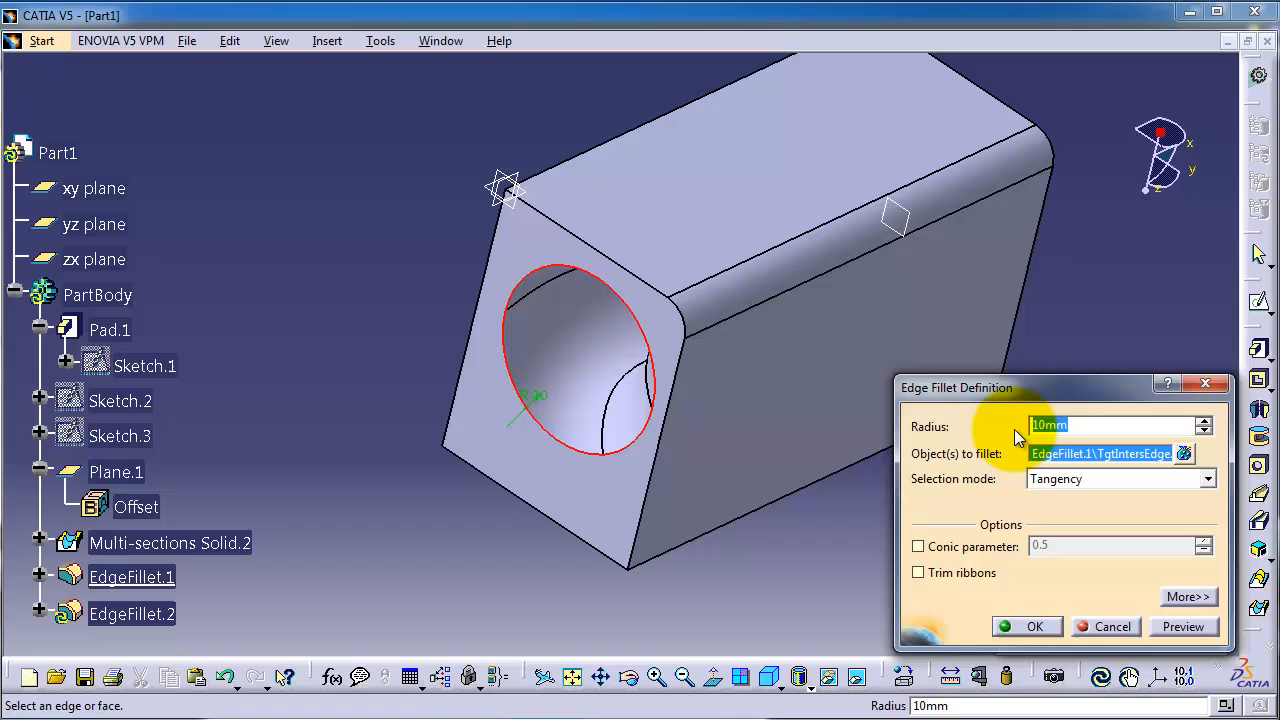
type("2")
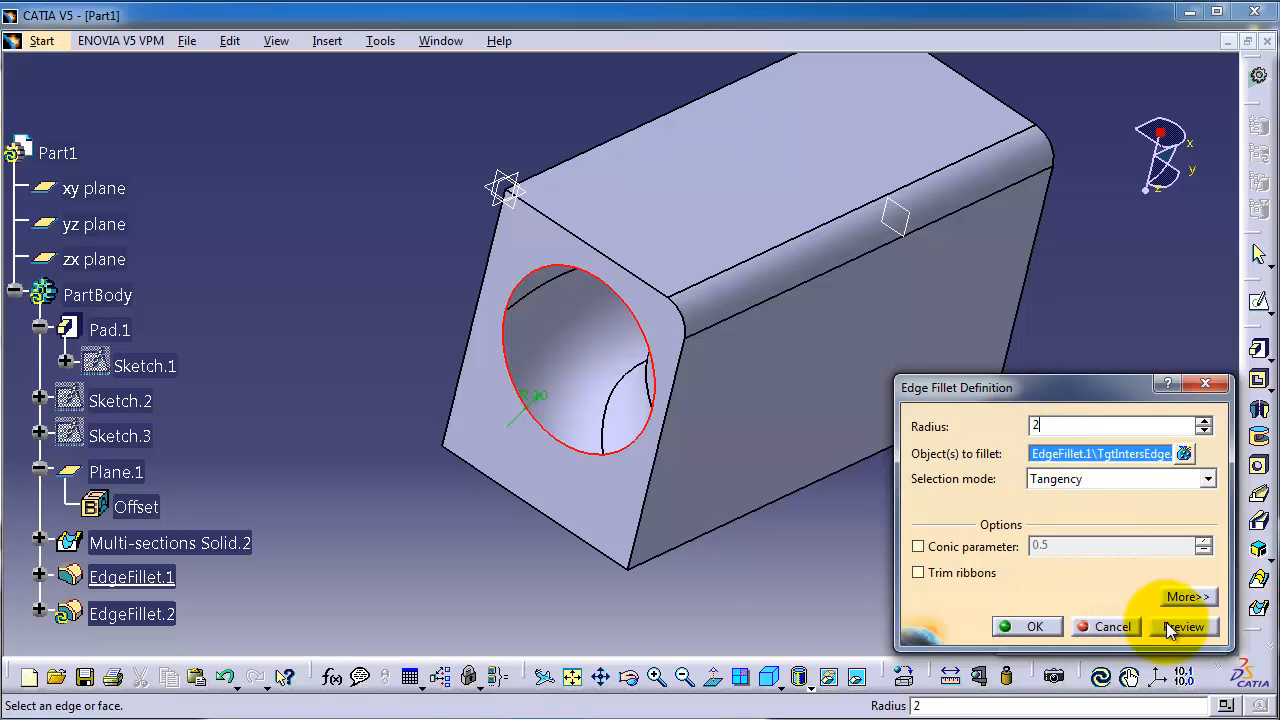
left_click(1026, 626)
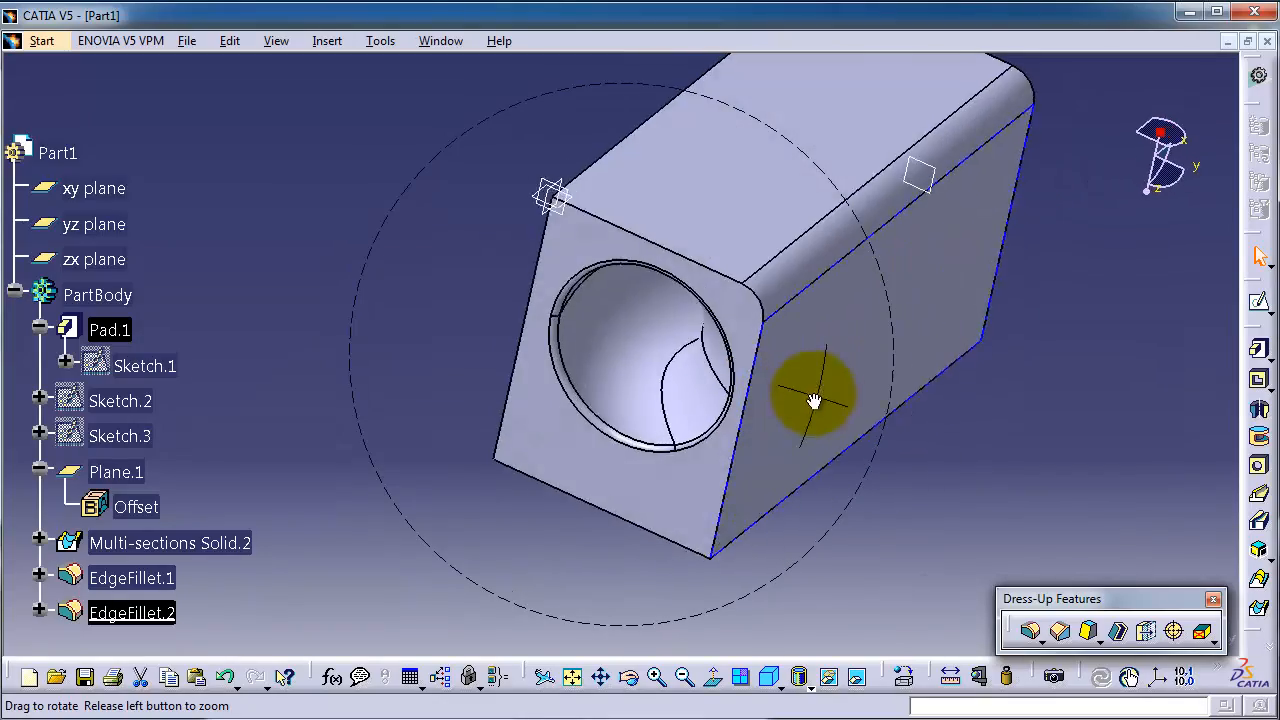
left_click_drag(815, 400, 875, 345)
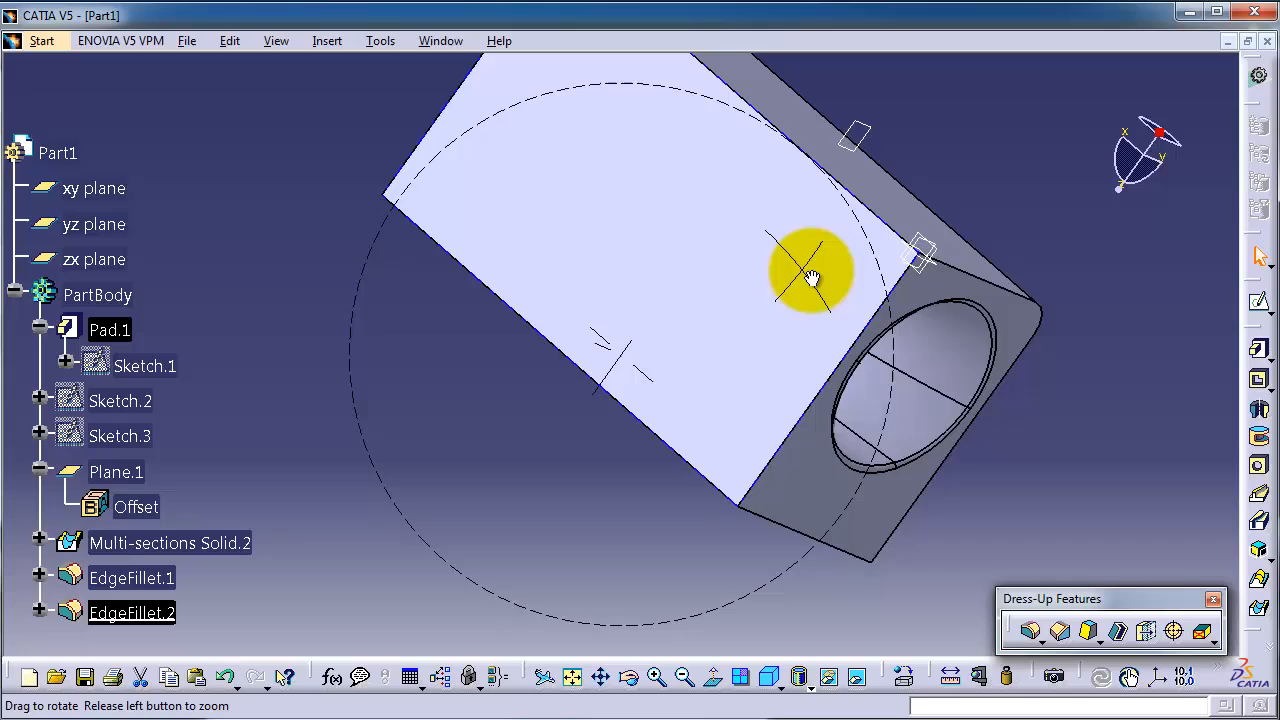
- Select the block's long flat face and fillet all its edges at 2 mm
left_click_drag(810, 275, 683, 230)
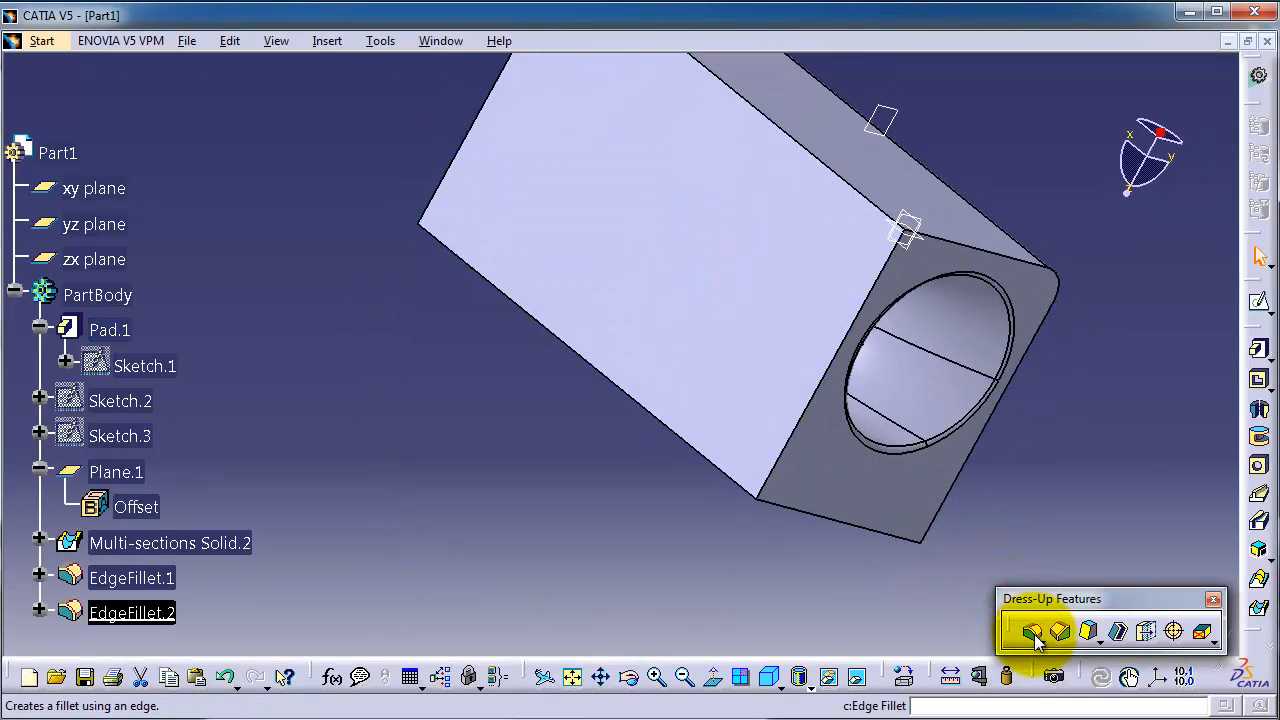
left_click(1033, 631)
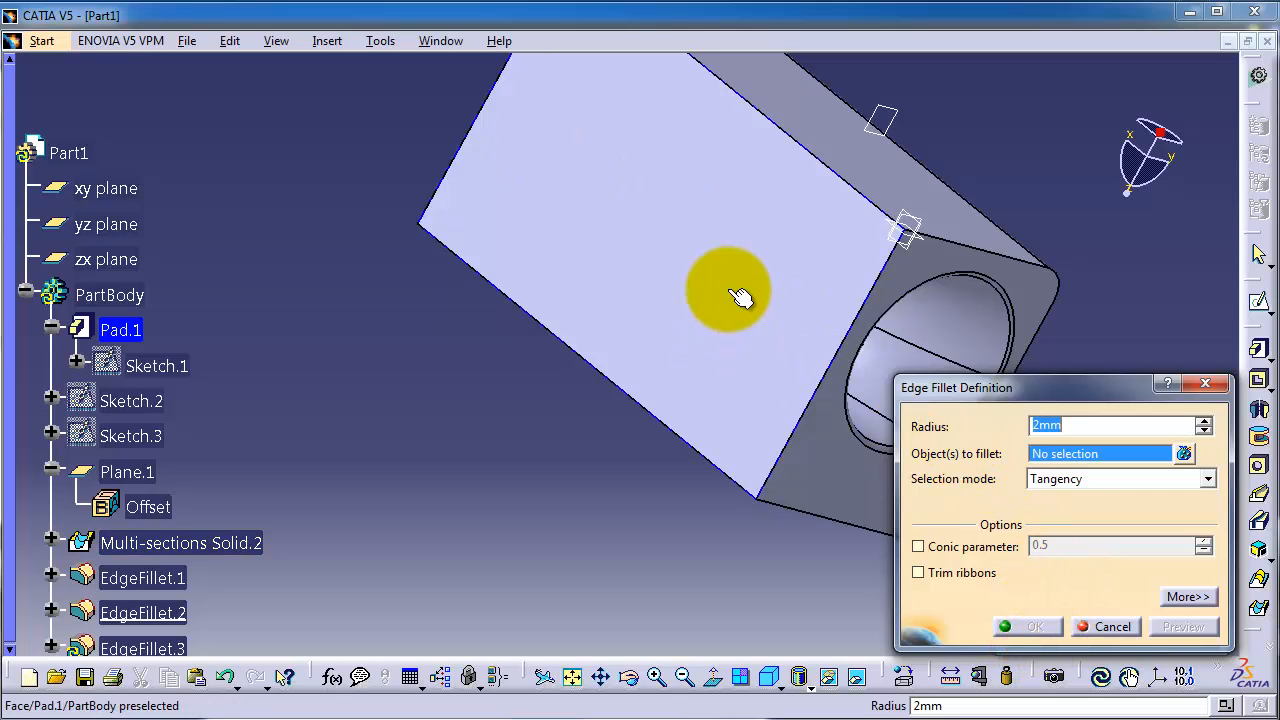
left_click(728, 293)
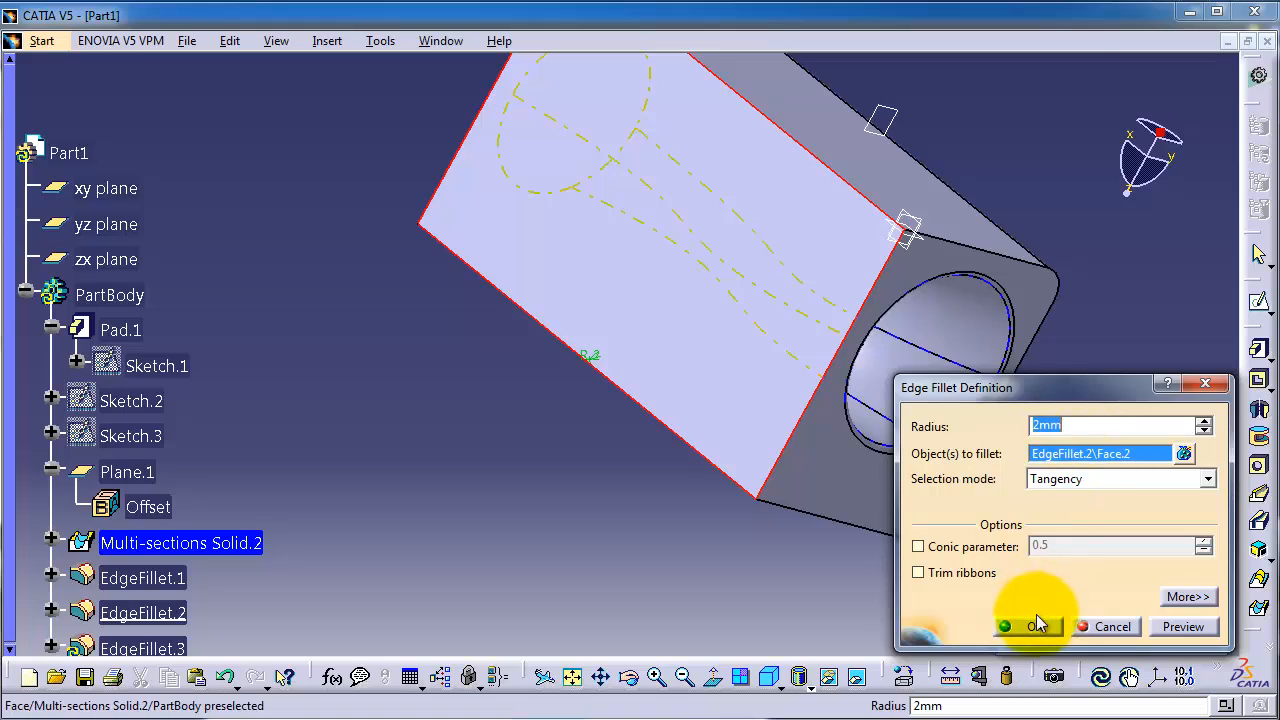
left_click(1035, 626)
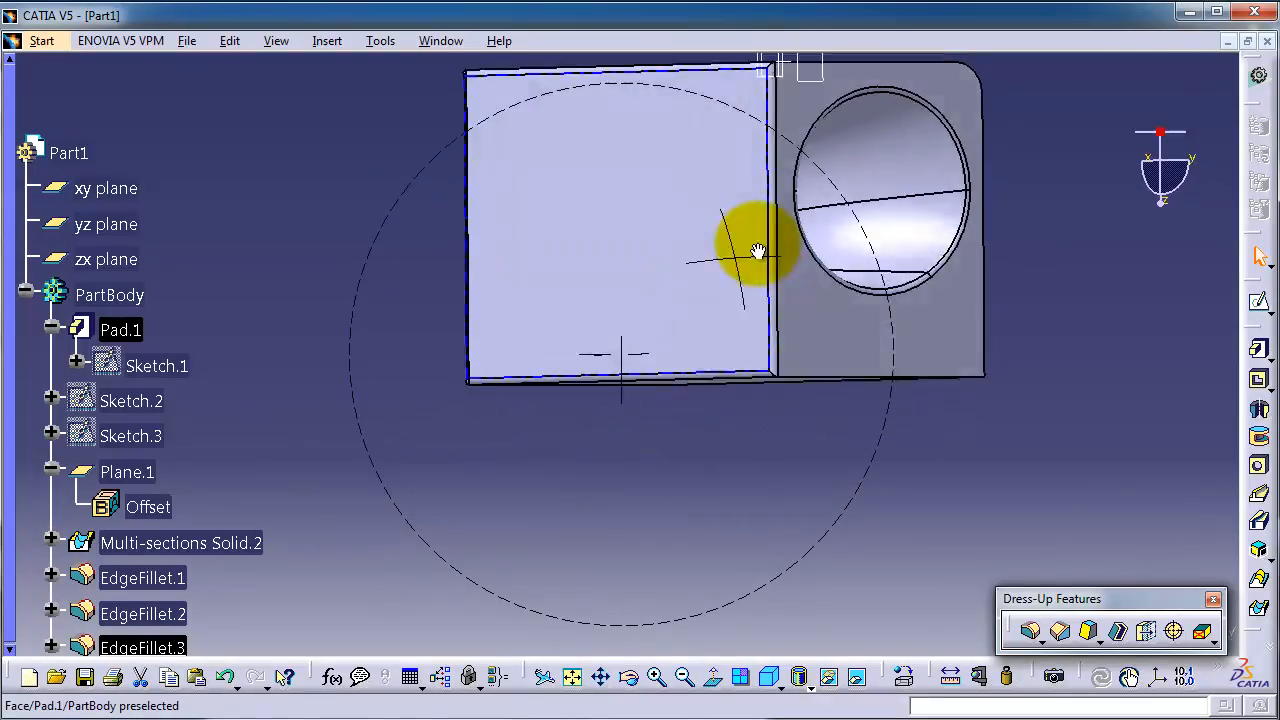
- Fillet the two edges beside the hole face at 2 mm, letting CATIA compute the keep edge
left_click_drag(759, 250, 847, 270)
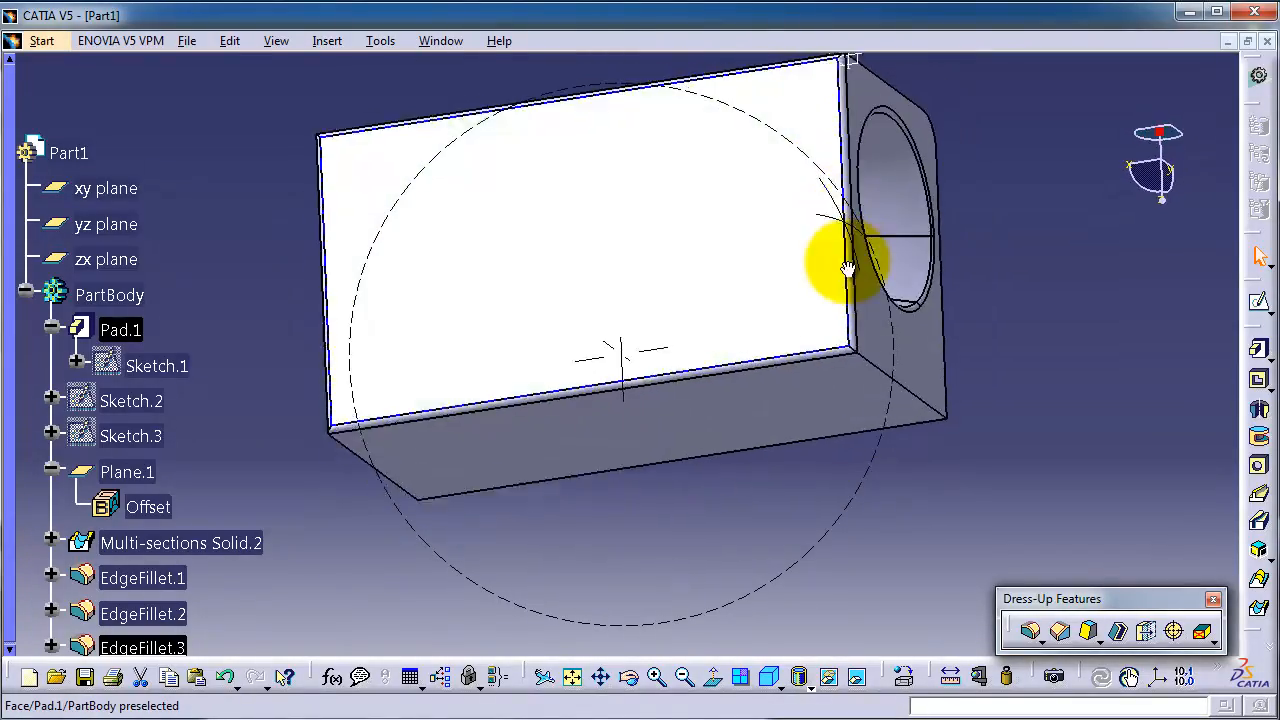
left_click_drag(847, 270, 520, 110)
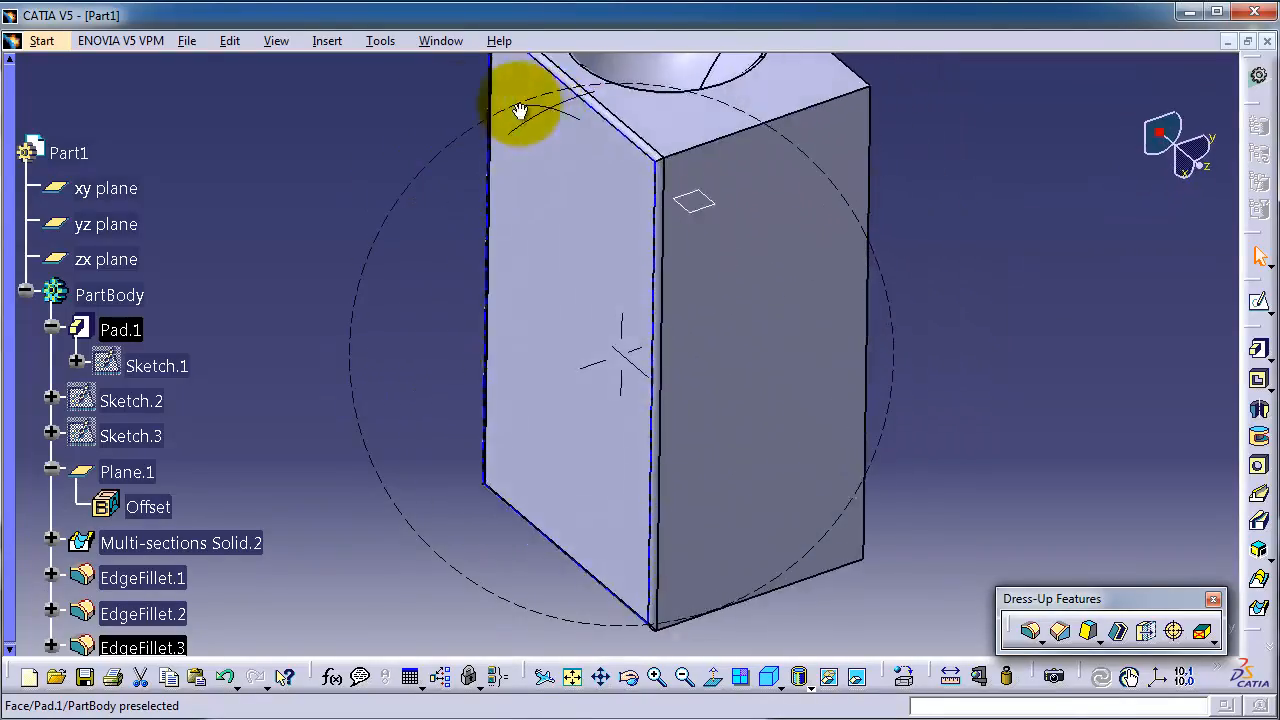
left_click_drag(520, 110, 500, 520)
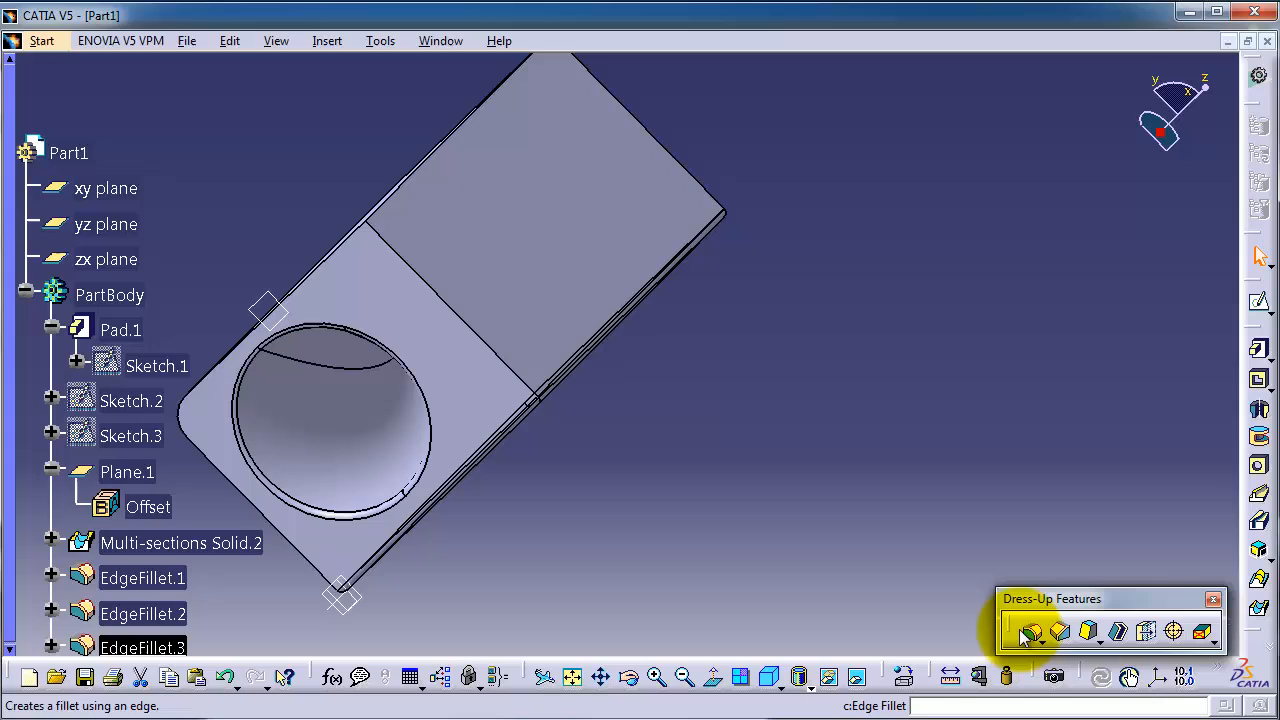
left_click(1034, 631)
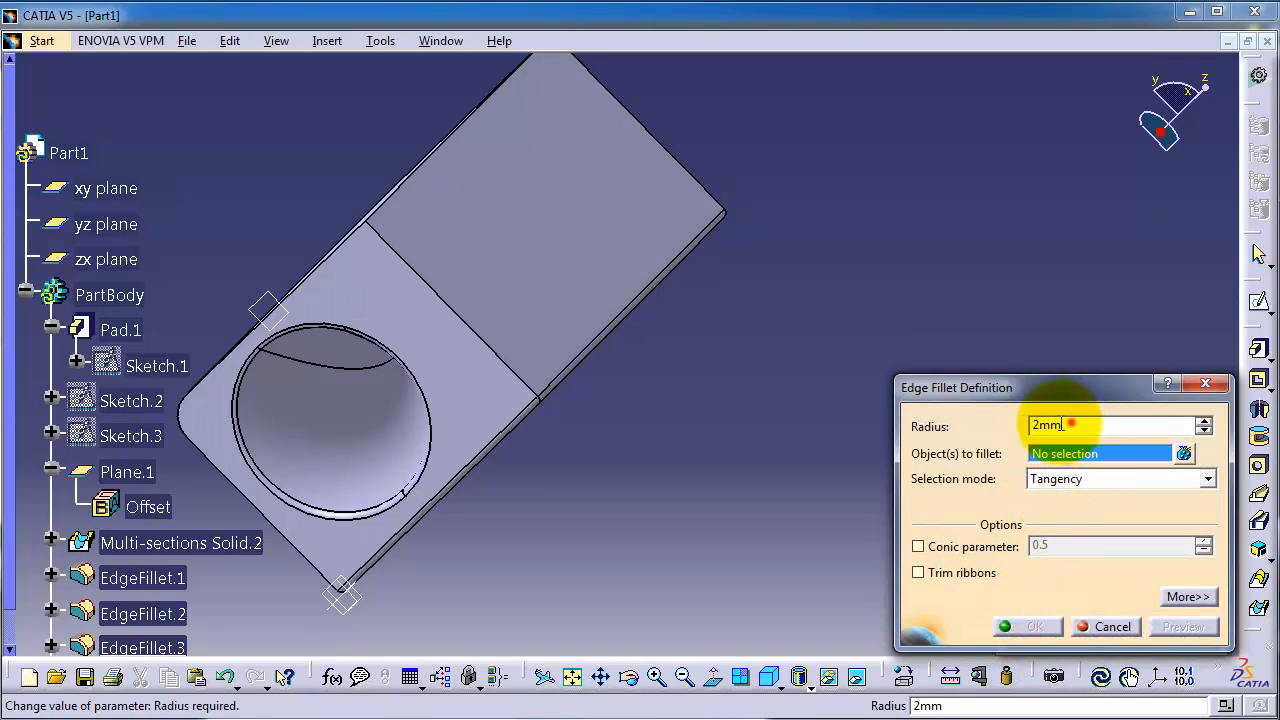
type("5")
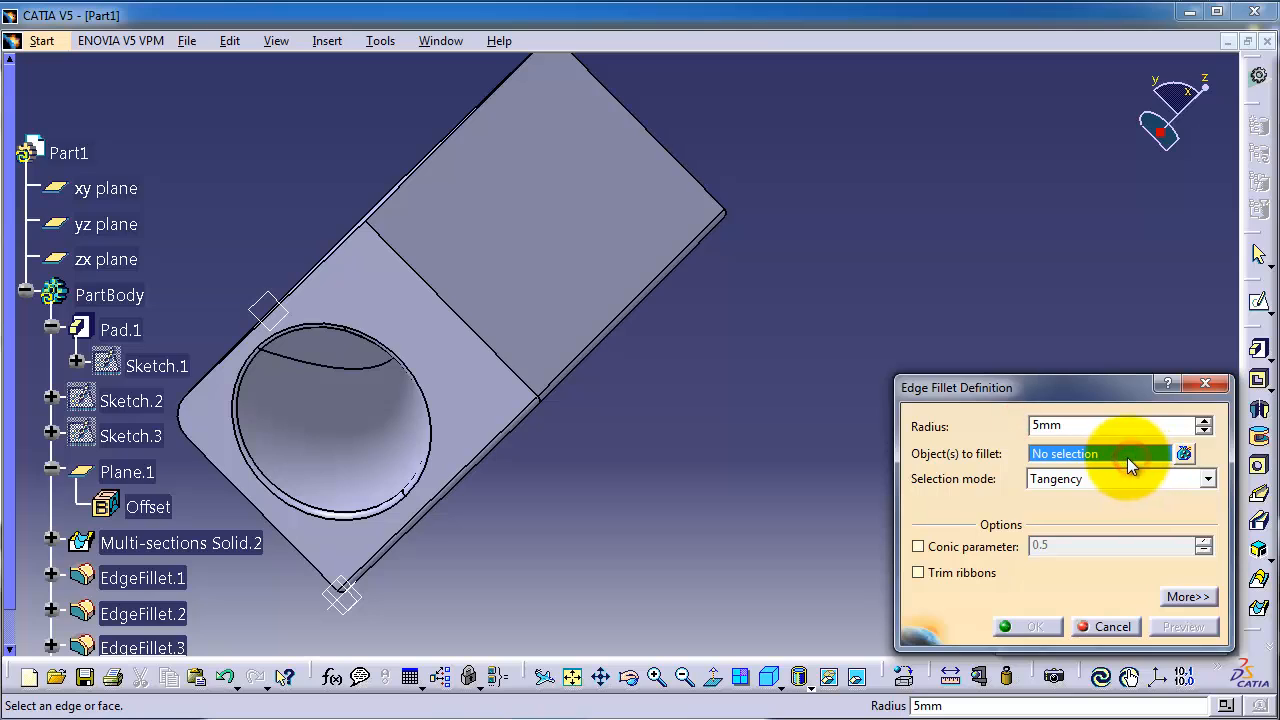
left_click(435, 205)
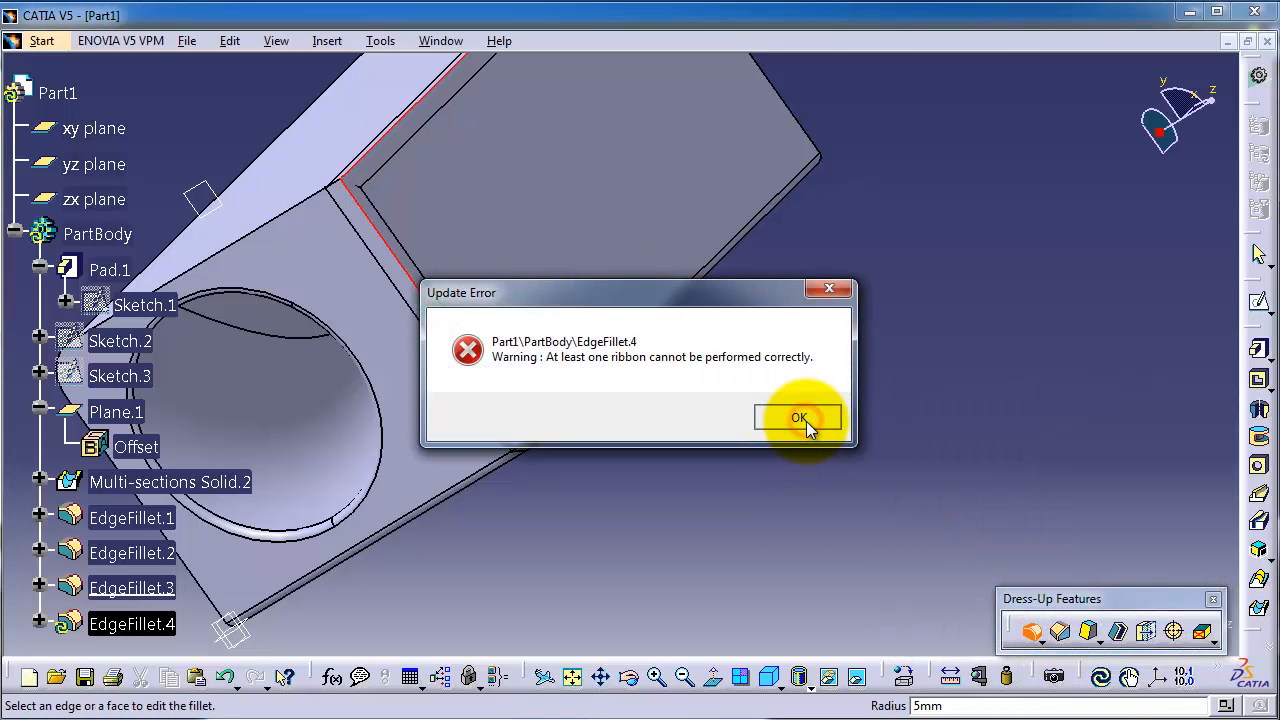
left_click(798, 417)
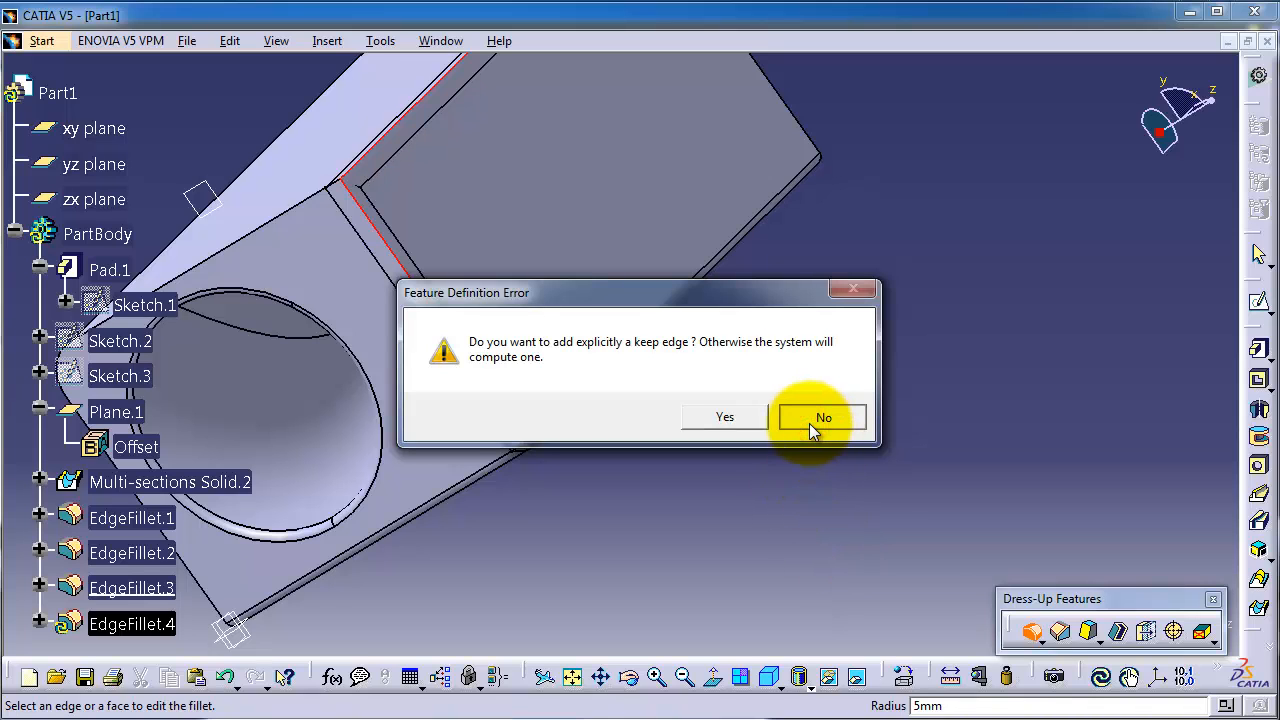
left_click(823, 417)
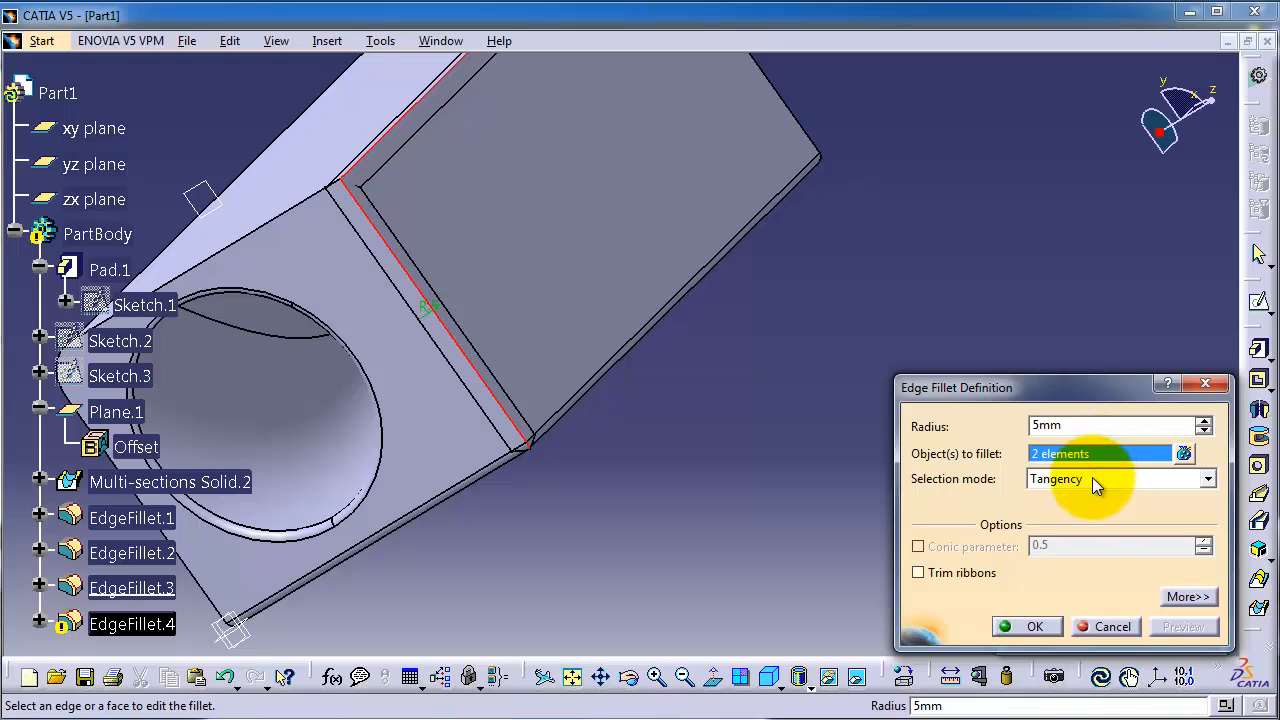
left_click(1115, 425)
type("2")
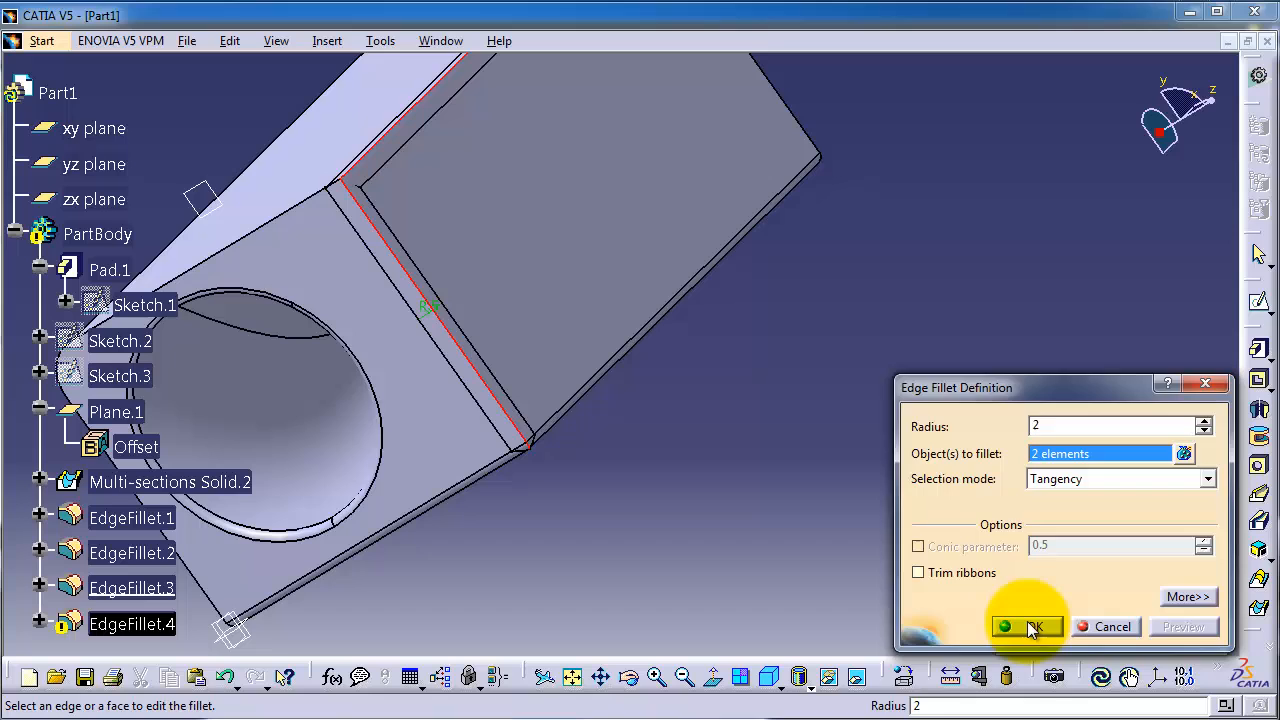
left_click(1026, 626)
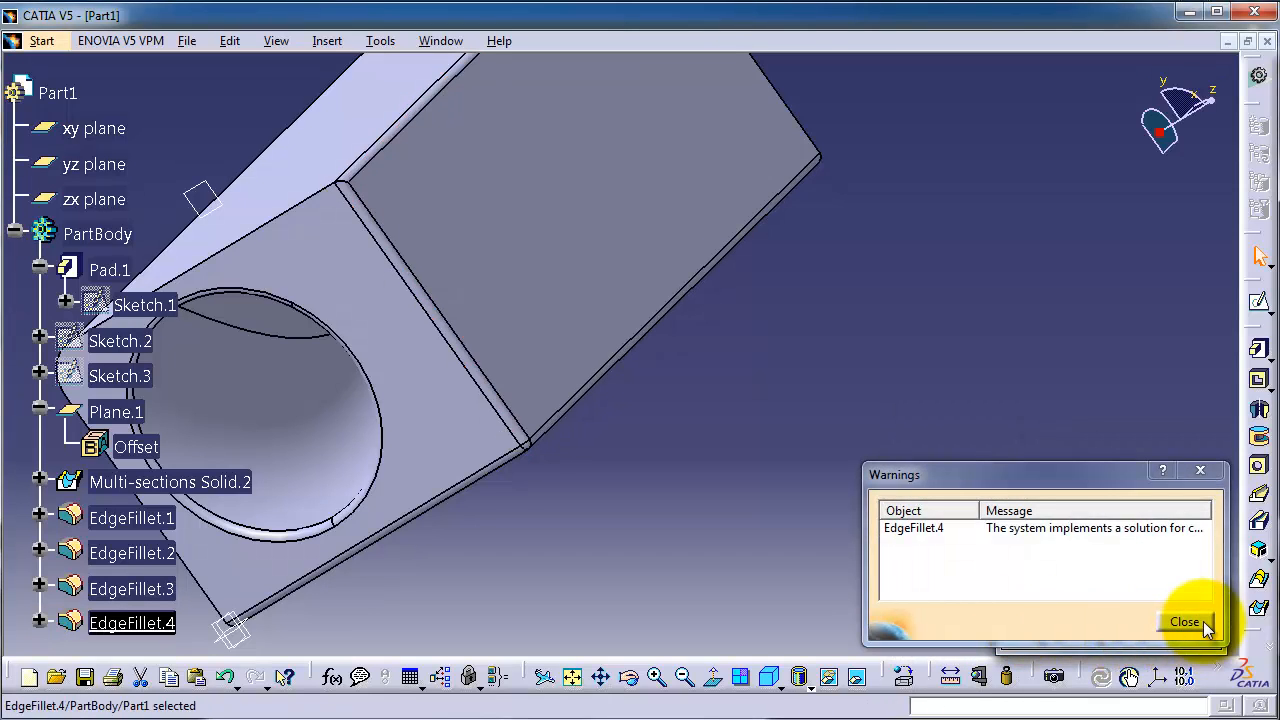
left_click(1184, 621)
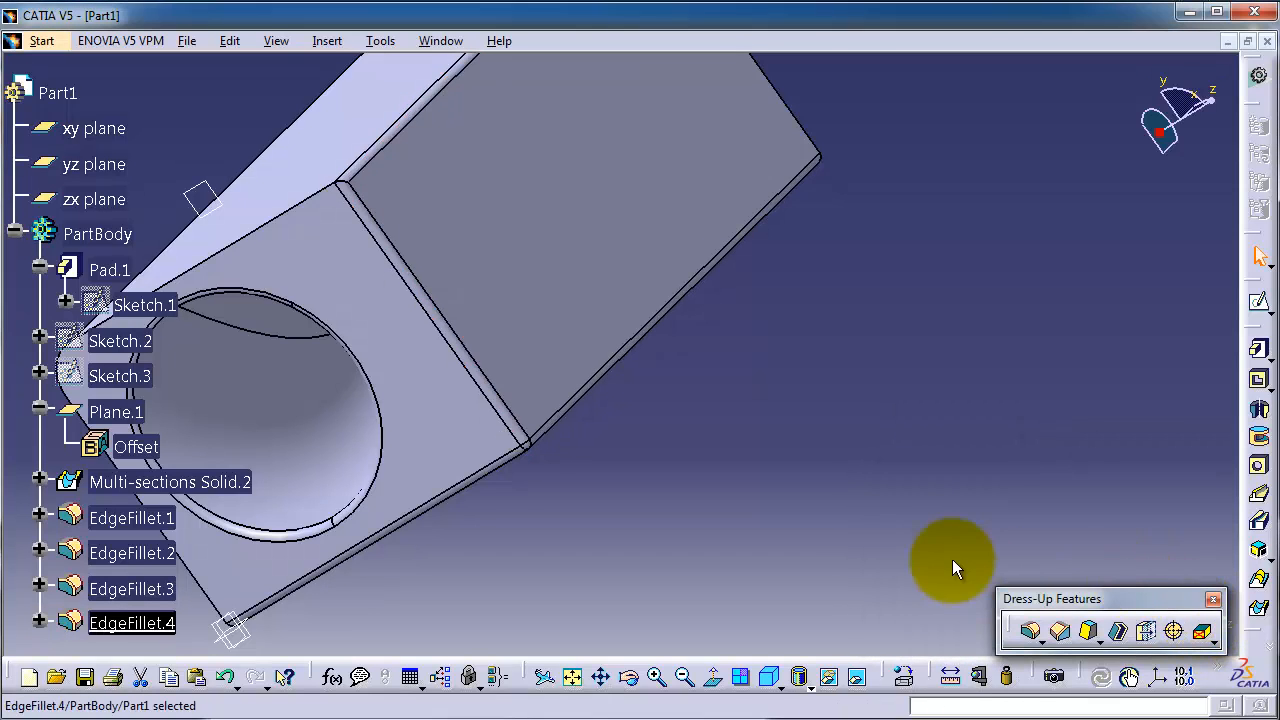
left_click_drag(950, 560, 644, 410)
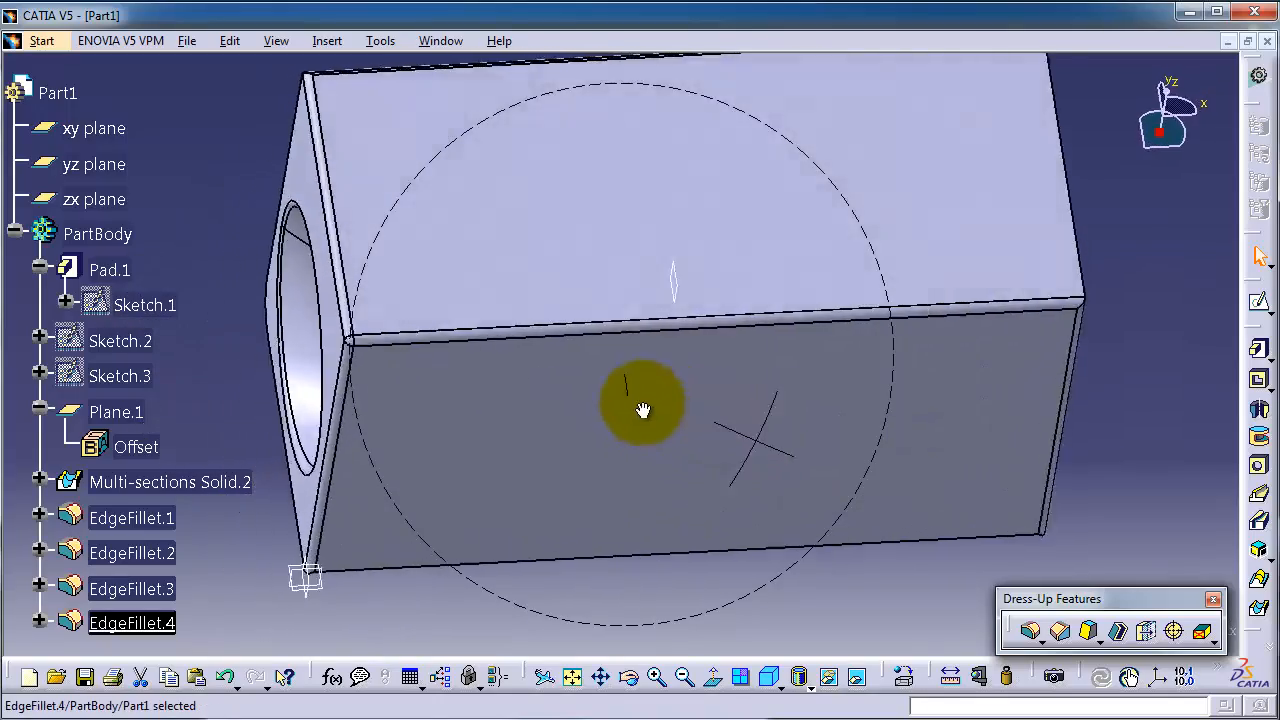